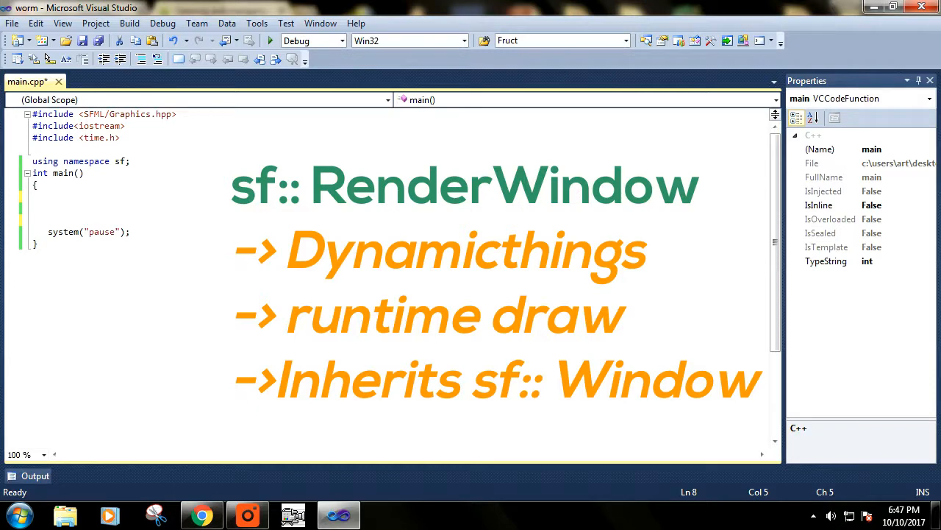
Step: Type sf::Window window() in main and browse constructor overloads to the VideoMode version
left_click(53, 196)
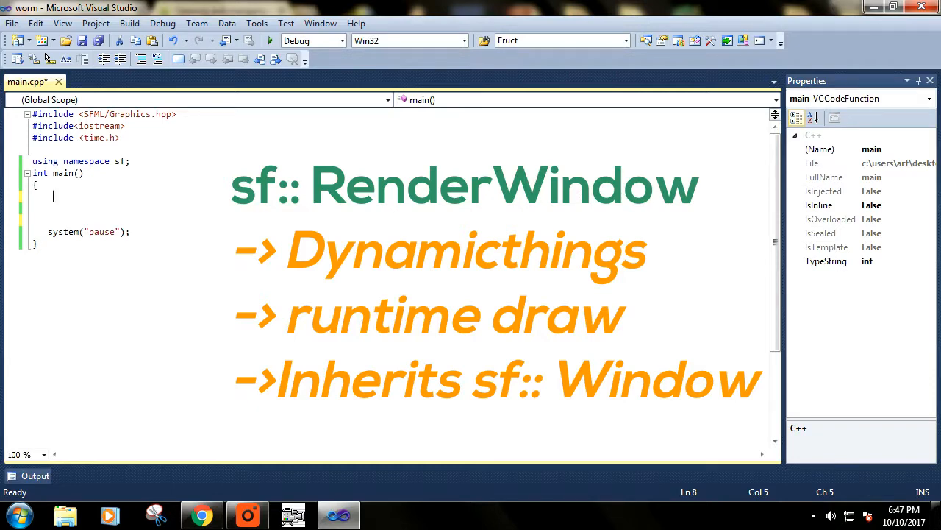
type("sf:")
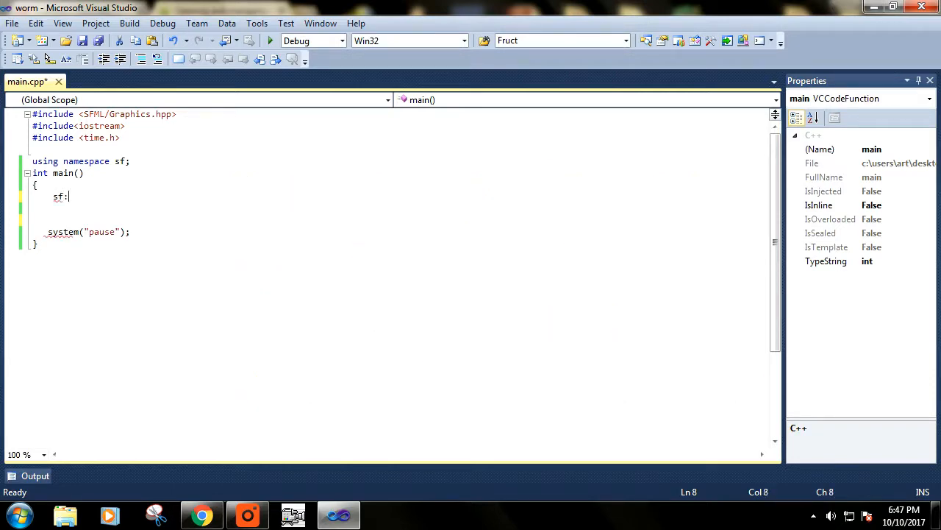
type(":")
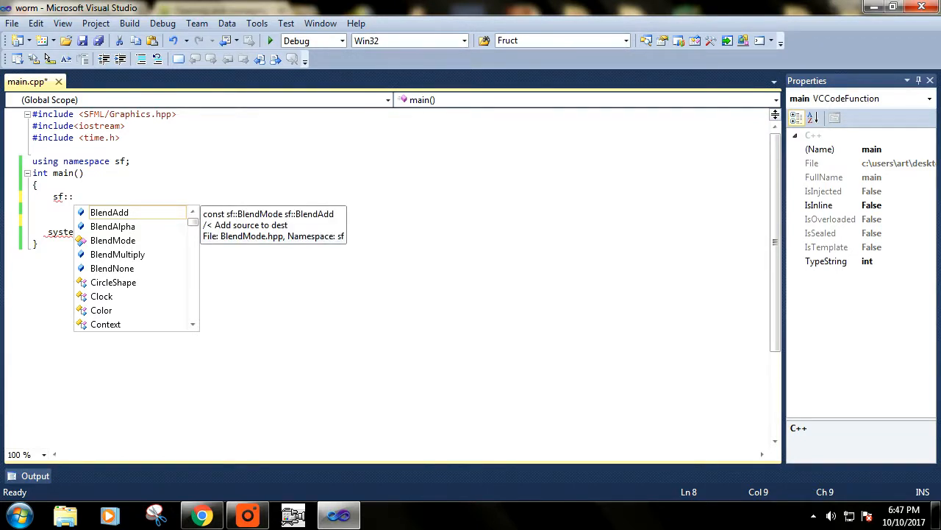
type("Windo")
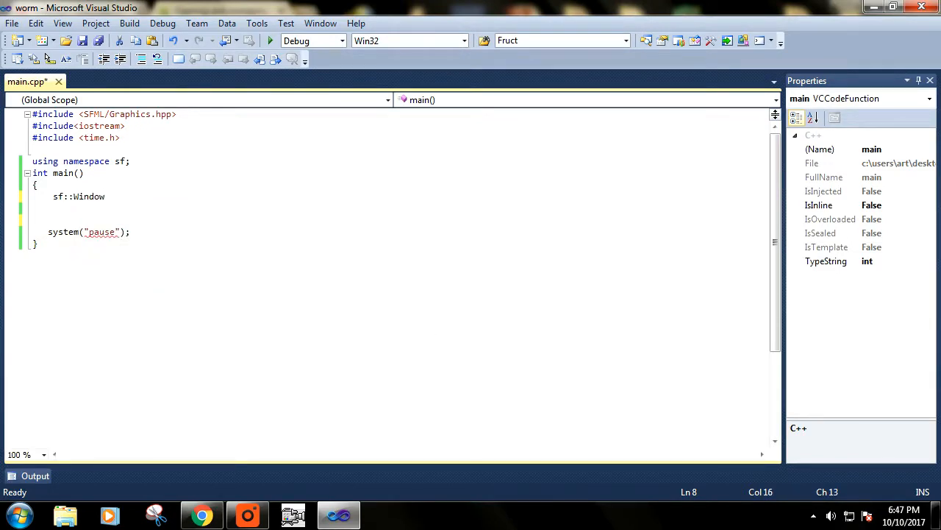
type("wind")
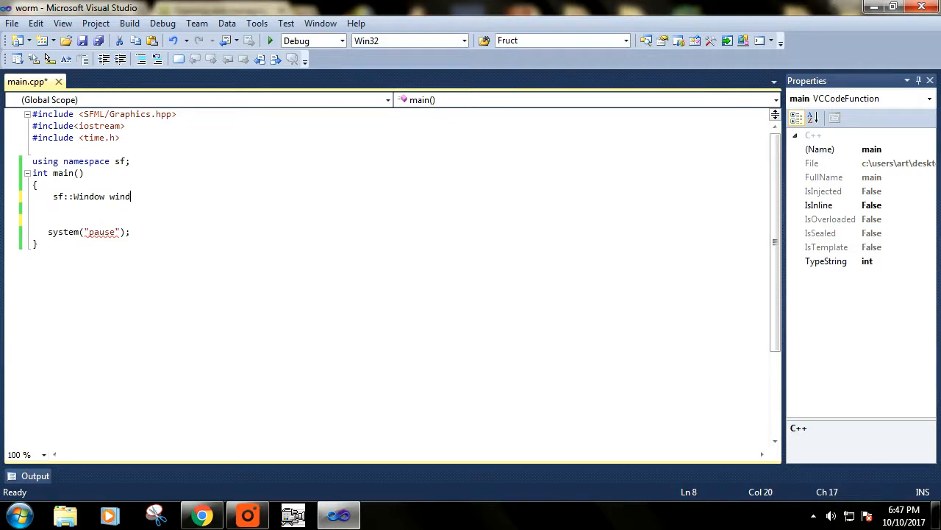
type("ow")
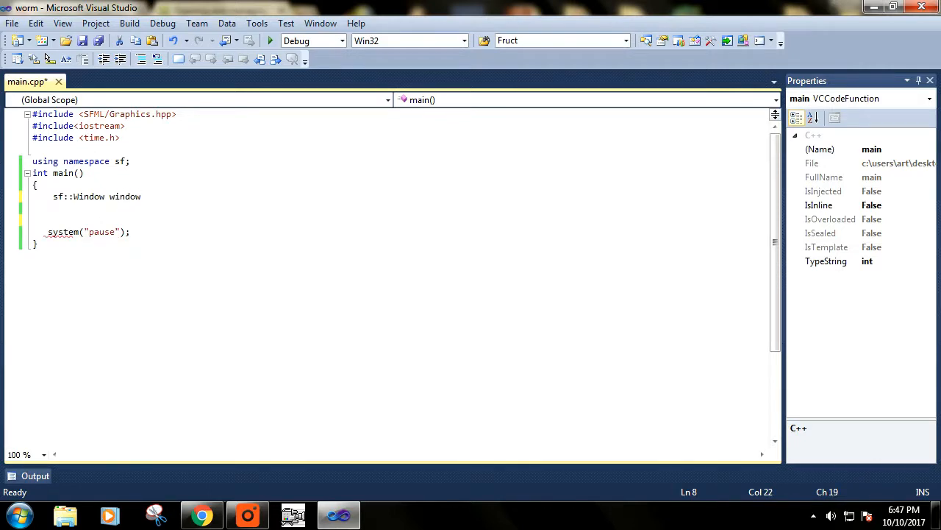
type("()")
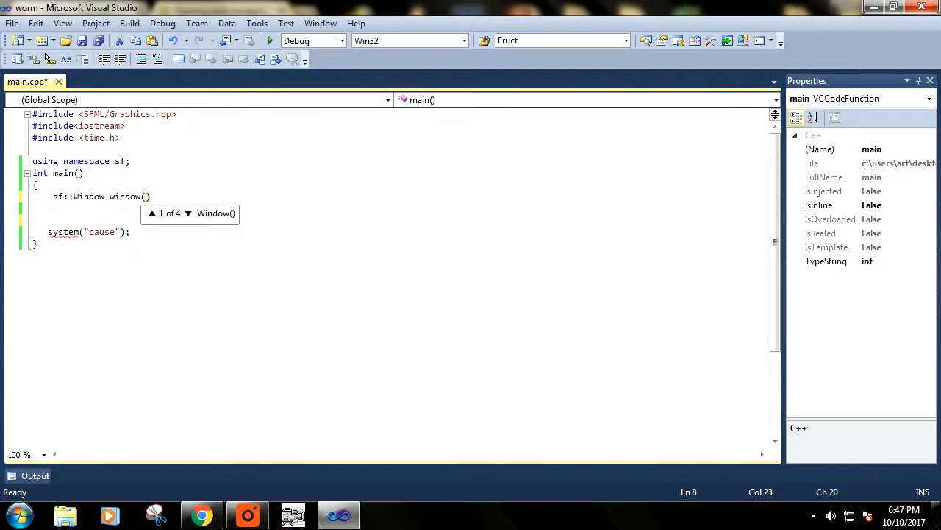
left_click(188, 213)
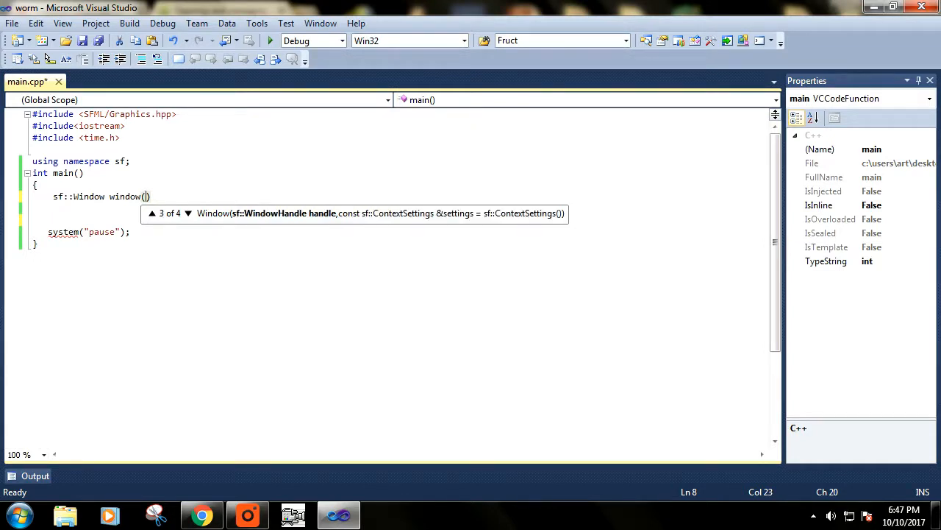
left_click(187, 213)
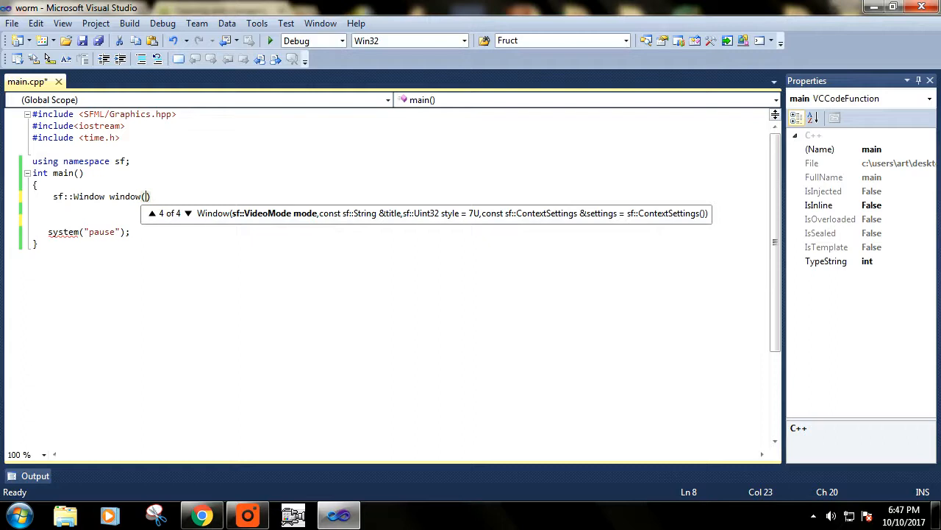
Step: Type constructor arguments sf::VideoMode(500,500),"" with the caret between the quotes
type("sf::")
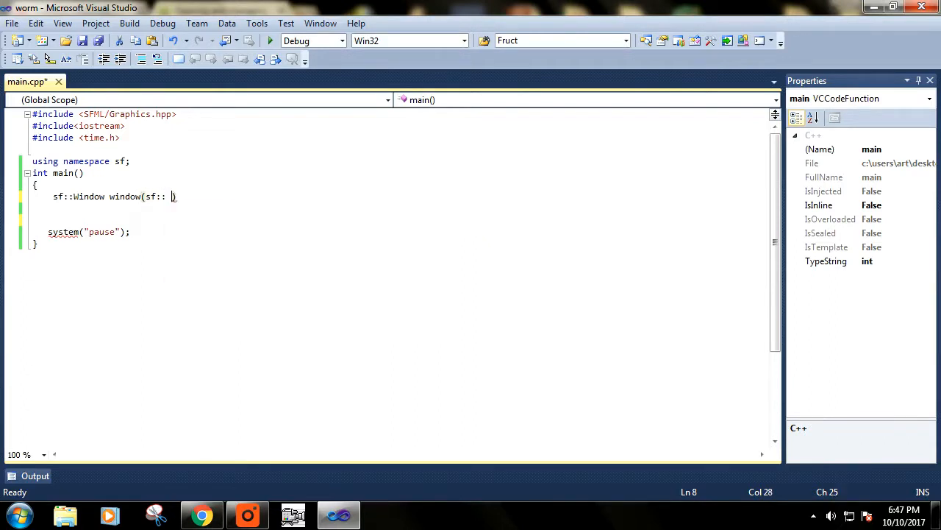
type("Vid")
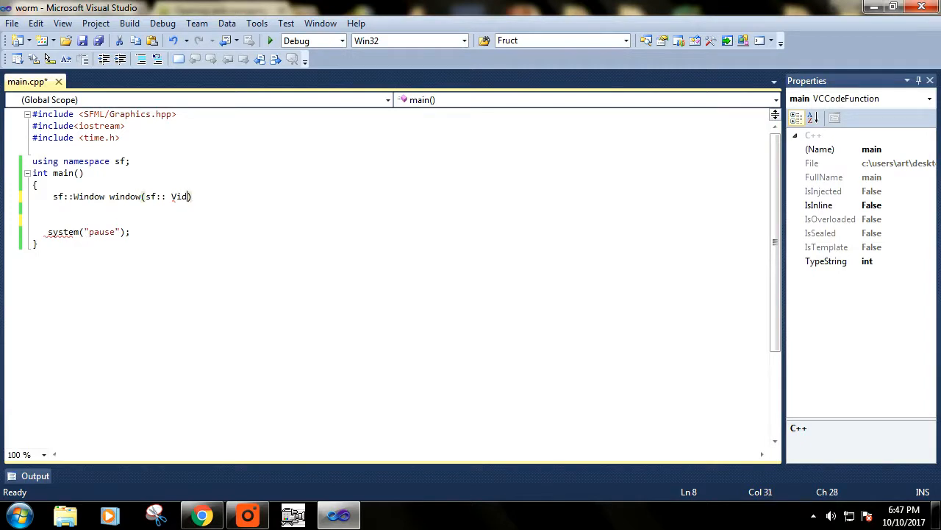
type("eo")
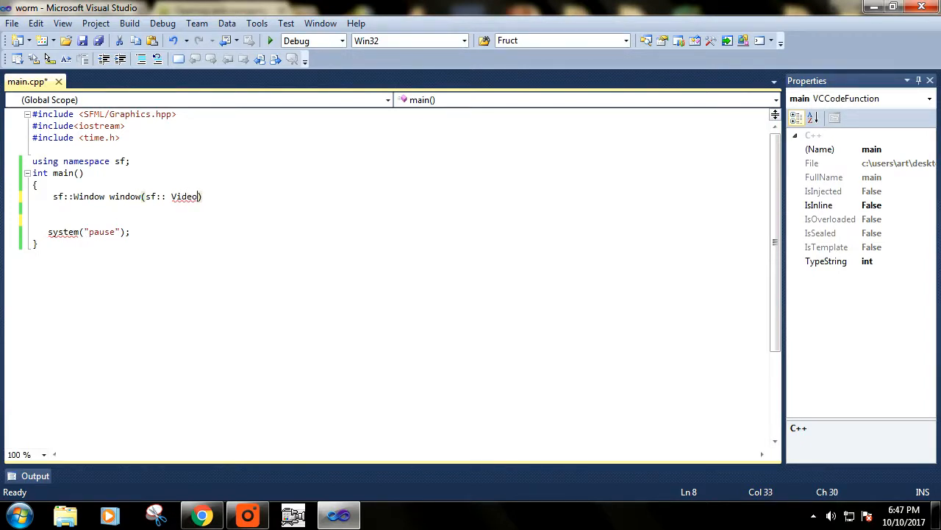
type("Mo")
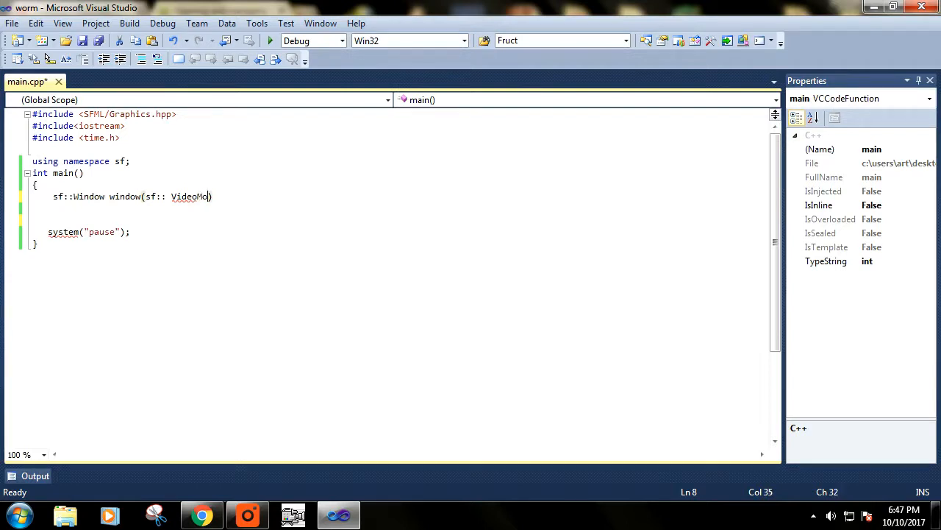
type("de")
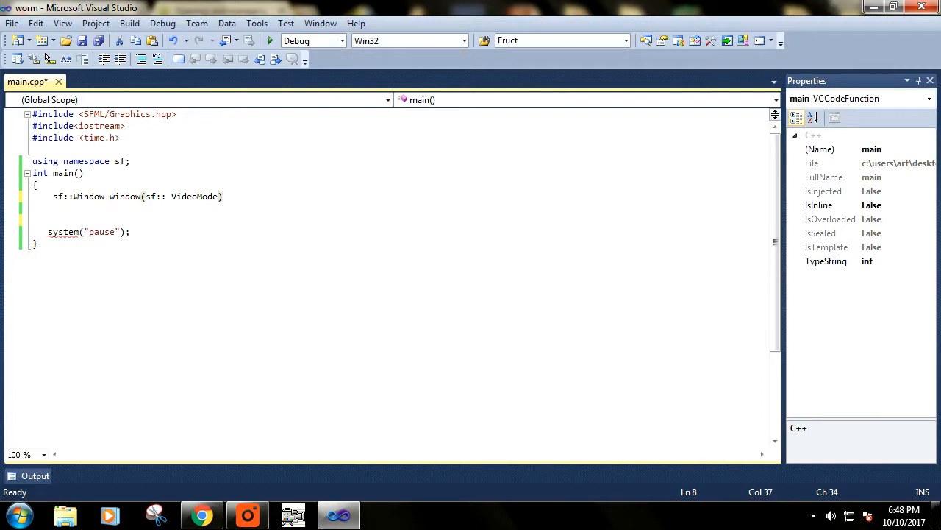
type("(")
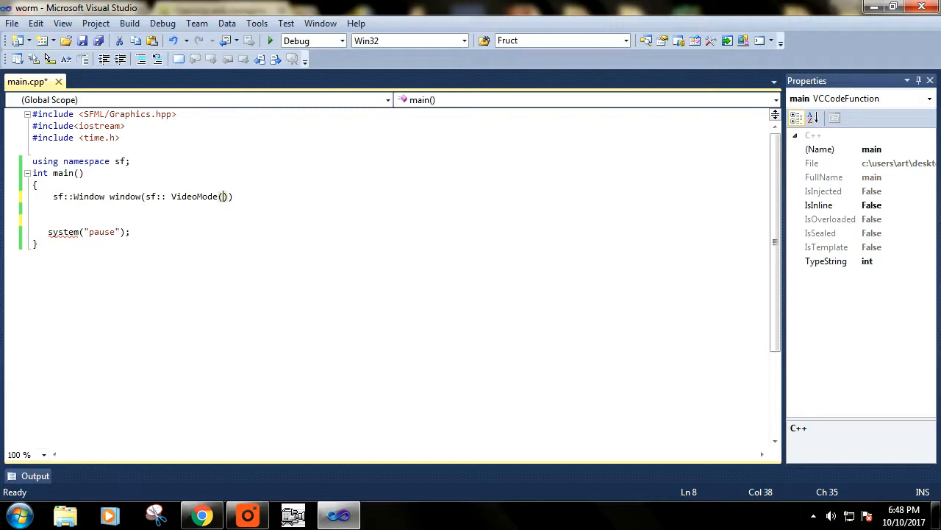
type("500")
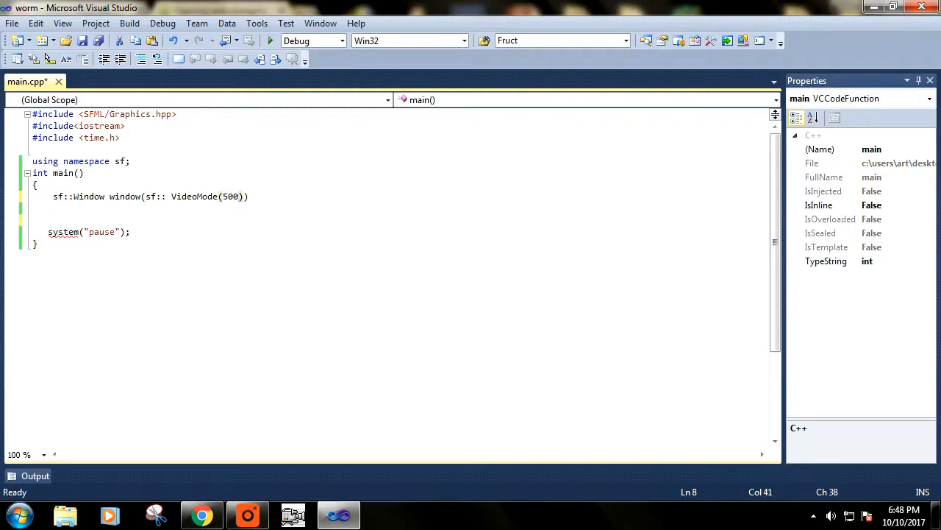
type(",500")
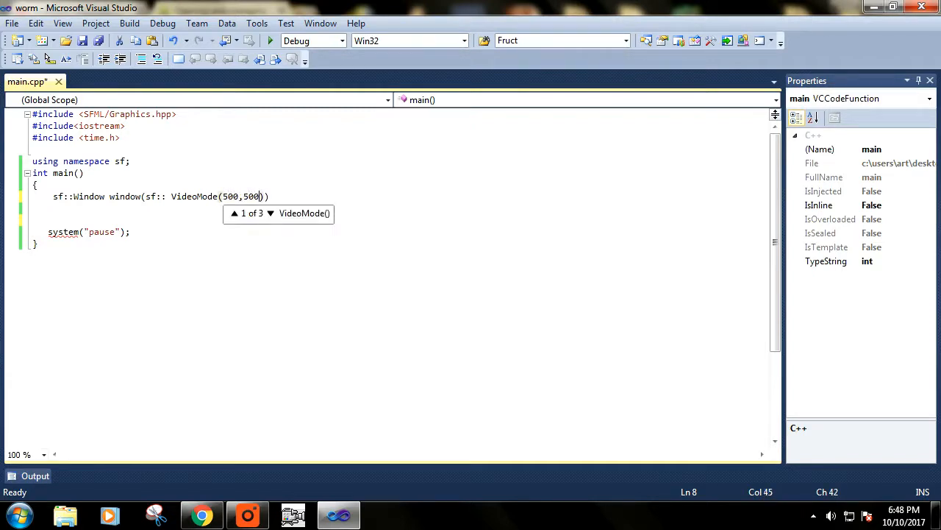
type(")")
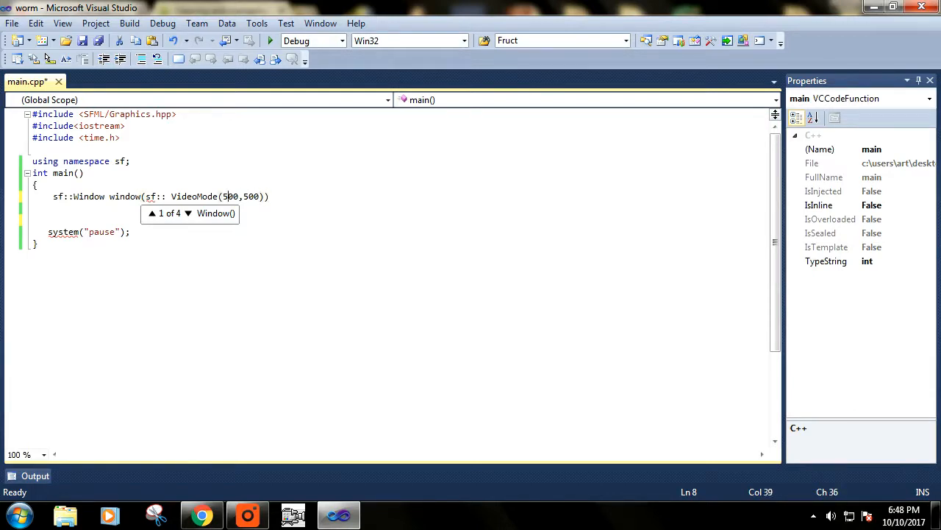
type(",\"\"")
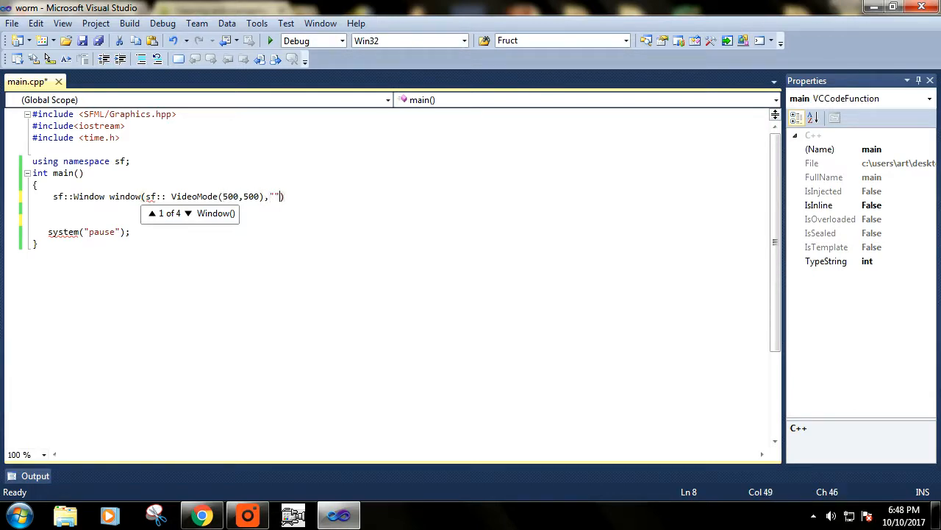
key("BackSpace")
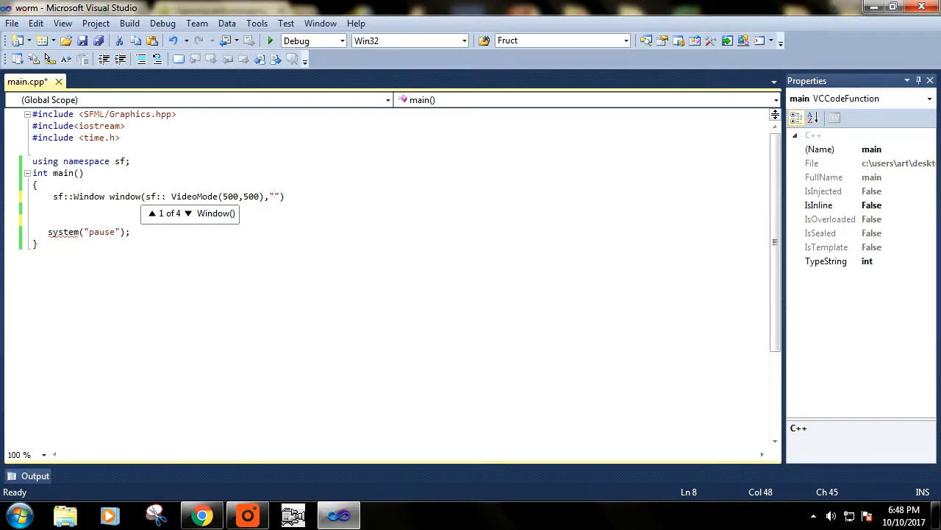
Step: Enter window as the title string between the quotes
type("window")
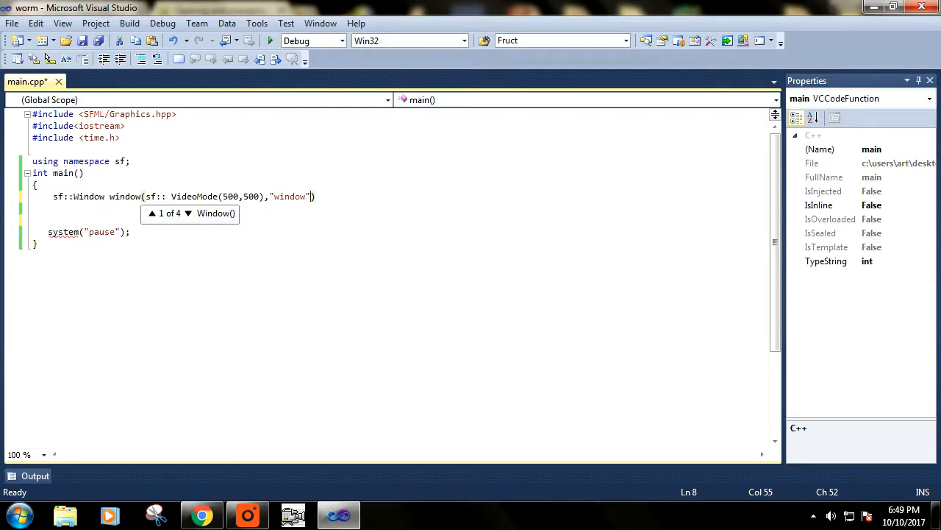
mouse_move(286, 23)
type(";")
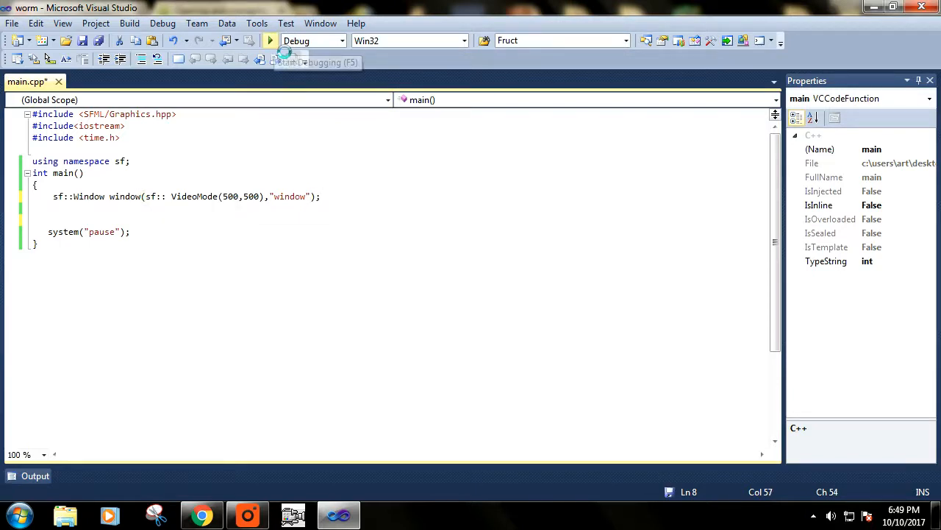
Step: Start debugging to launch the empty SFML window titled 'window'
left_click(270, 40)
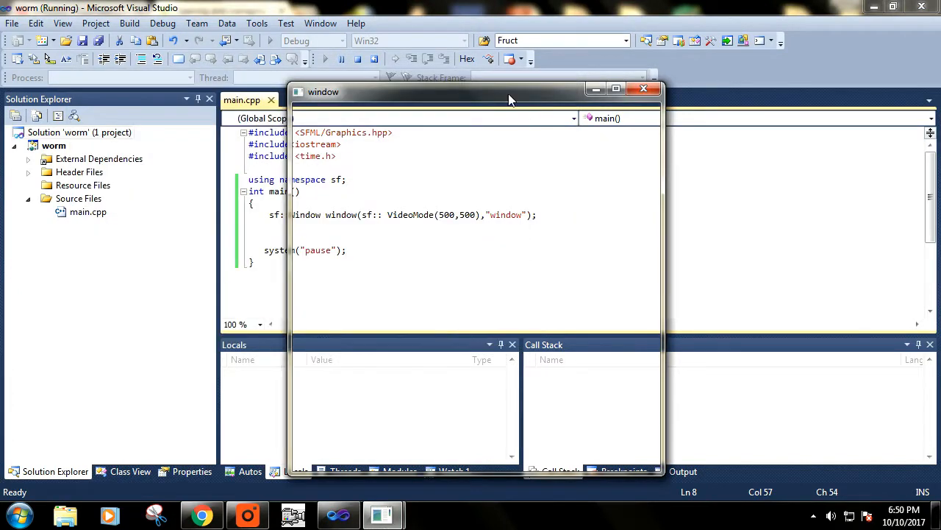
mouse_move(548, 88)
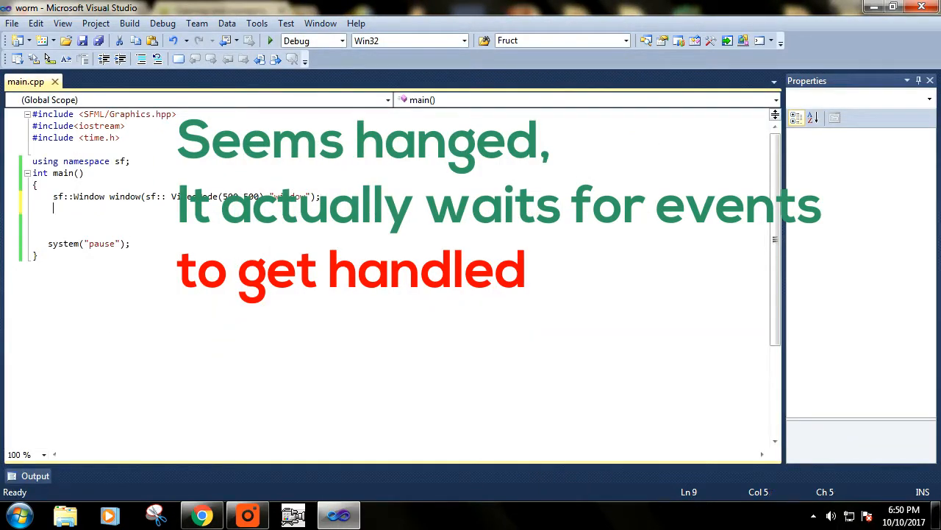
Step: Write the outer while(window.isOpen()) loop and open its body
type("w")
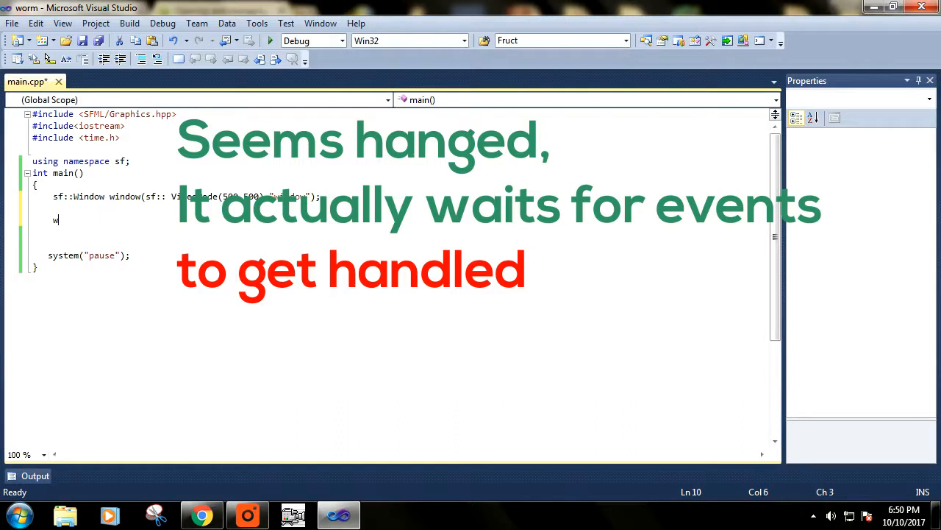
type("hile()")
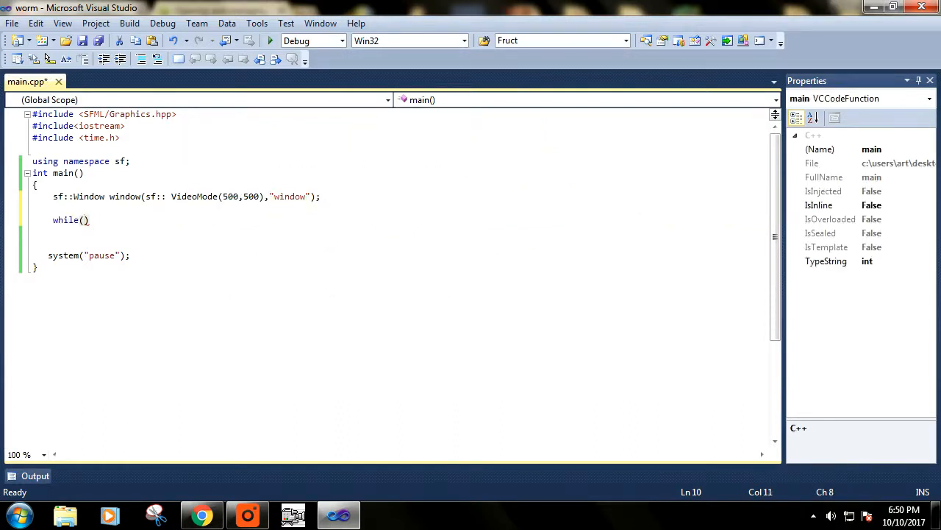
type("window.i")
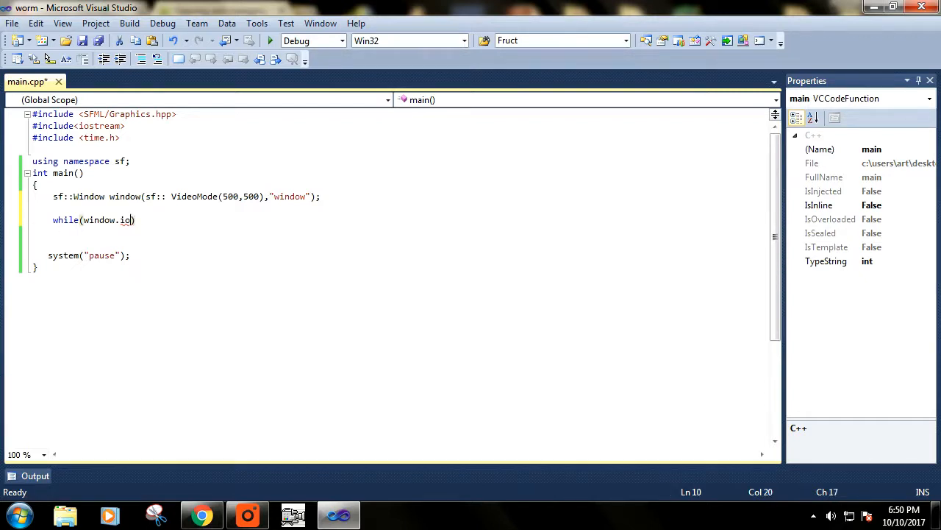
type("s")
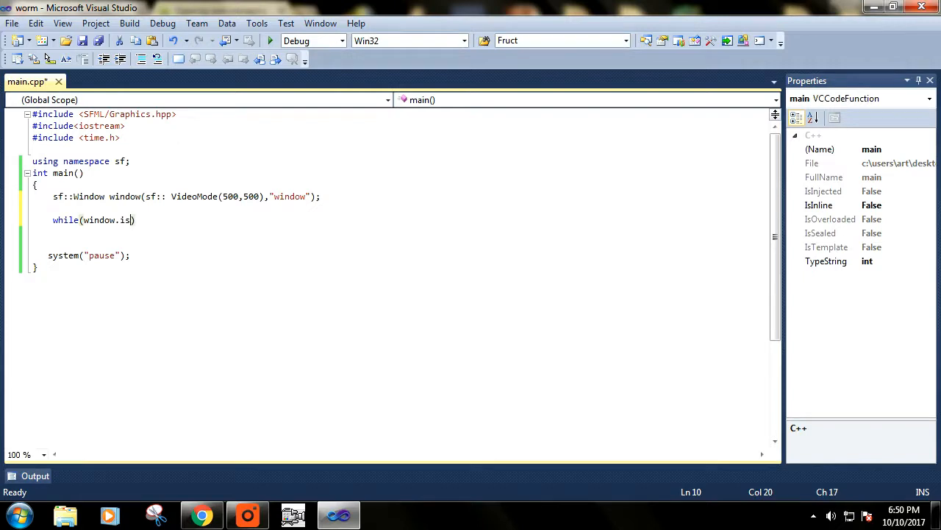
key("BackSpace")
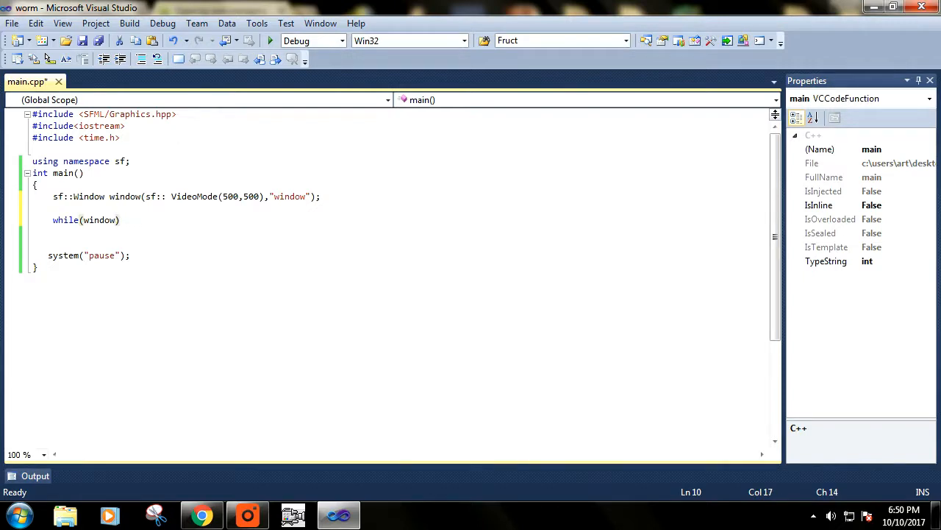
type("isOpen(")
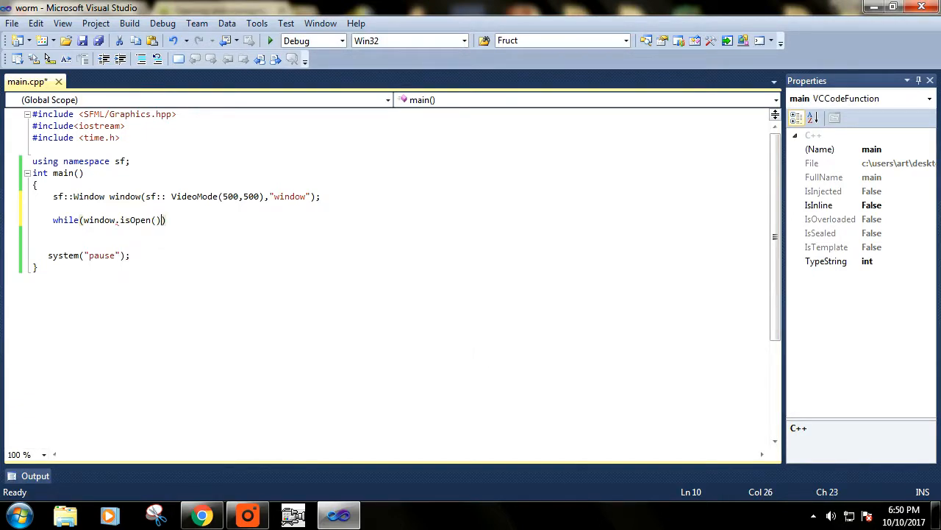
type("{")
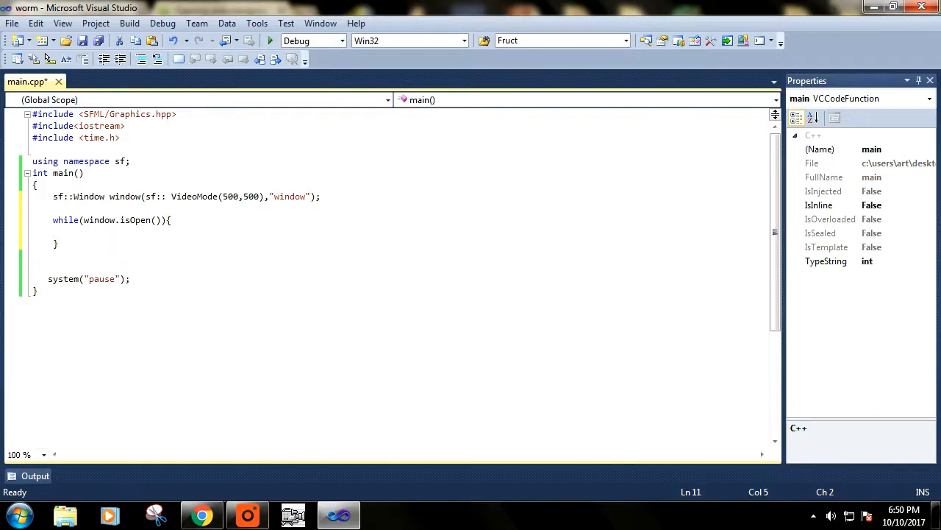
Step: Declare sf::Event e and add an empty while(window.pollEvent(e)) loop
type("sf:")
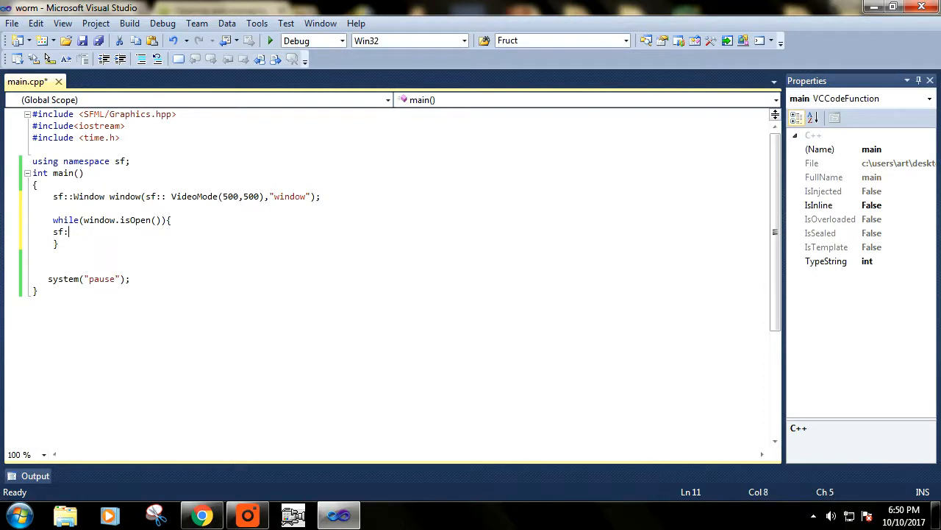
type("Event")
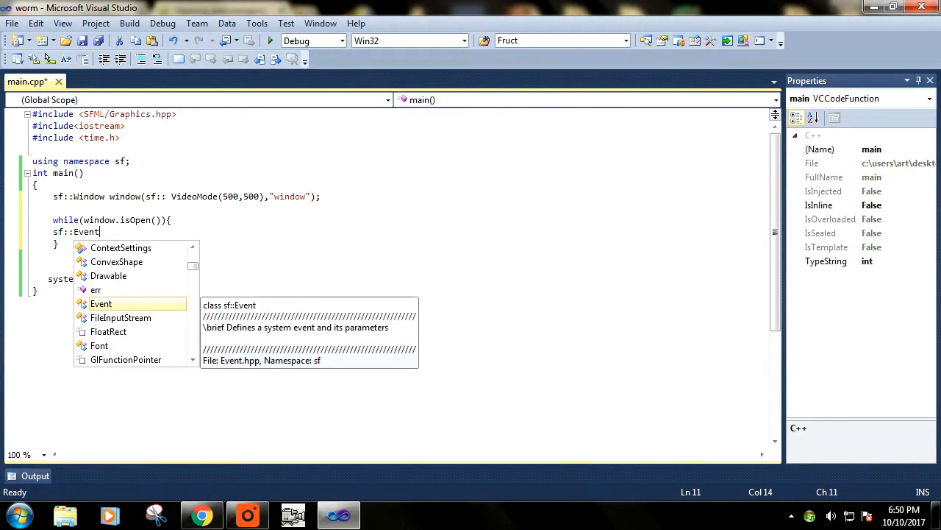
type("e;")
type("whi")
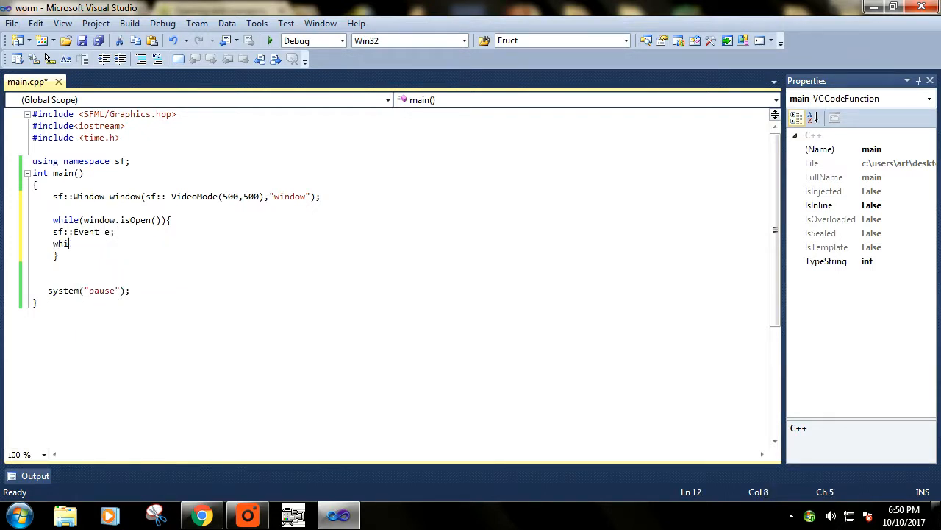
type("e()")
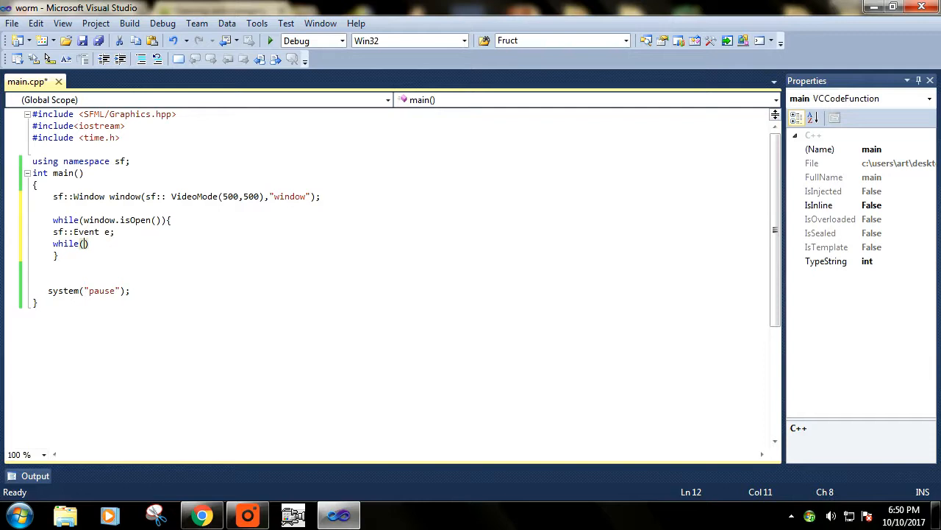
type("windo")
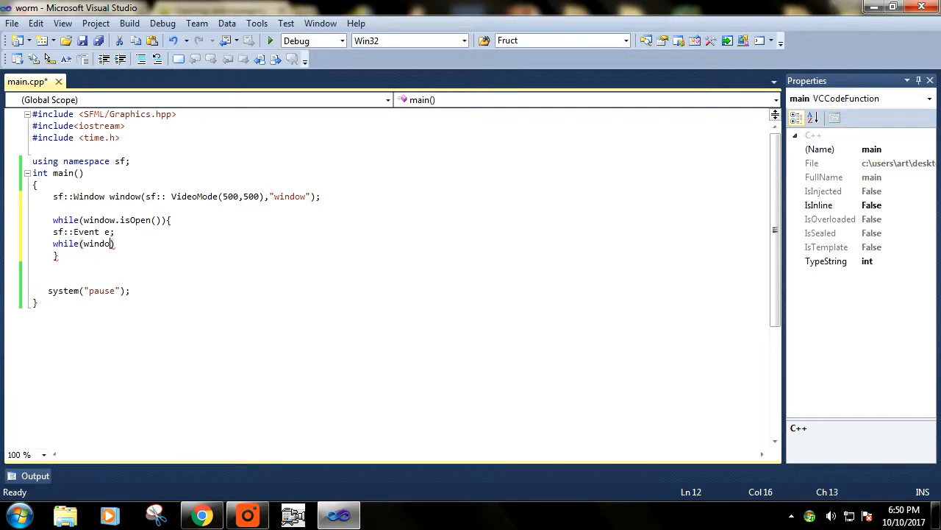
type("w")
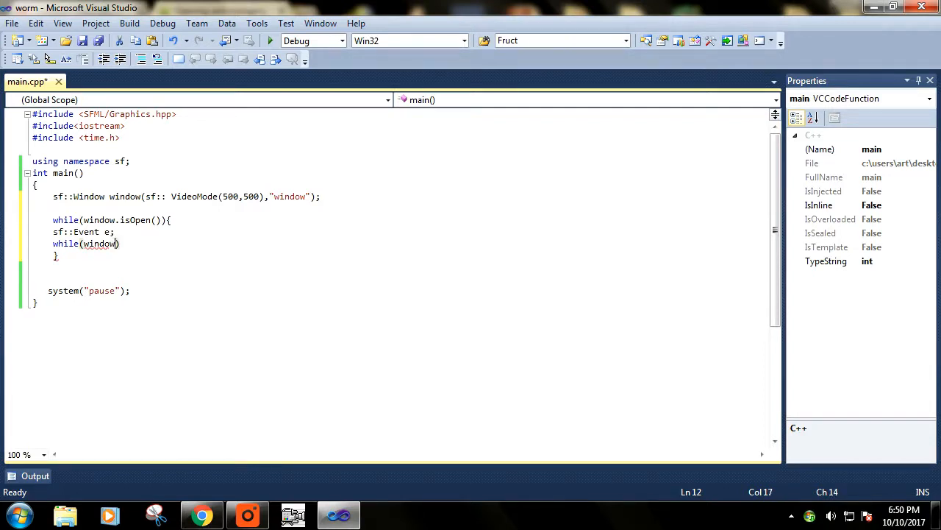
type(".pu")
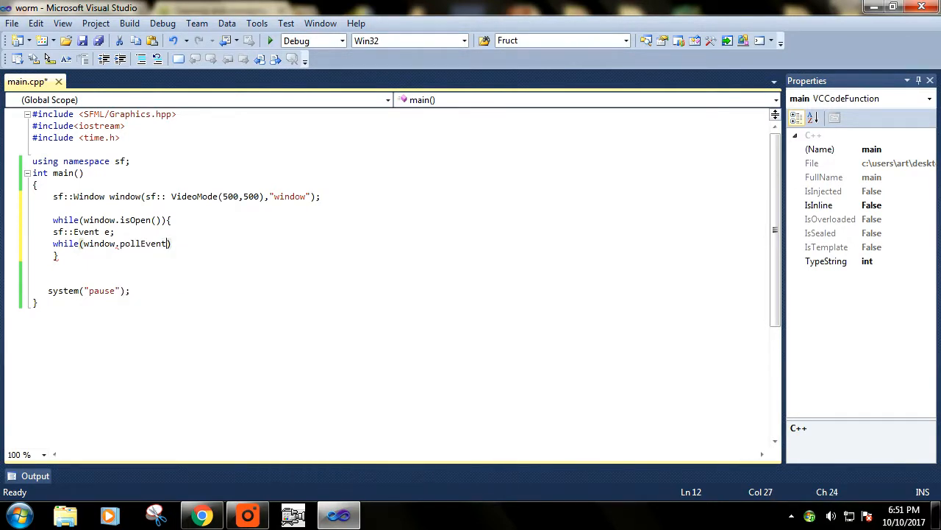
type("(e")
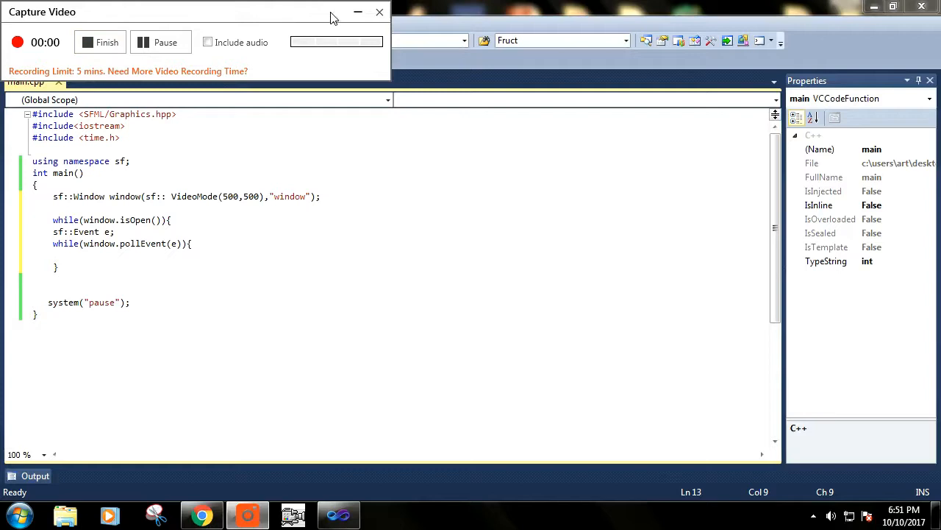
left_click(379, 12)
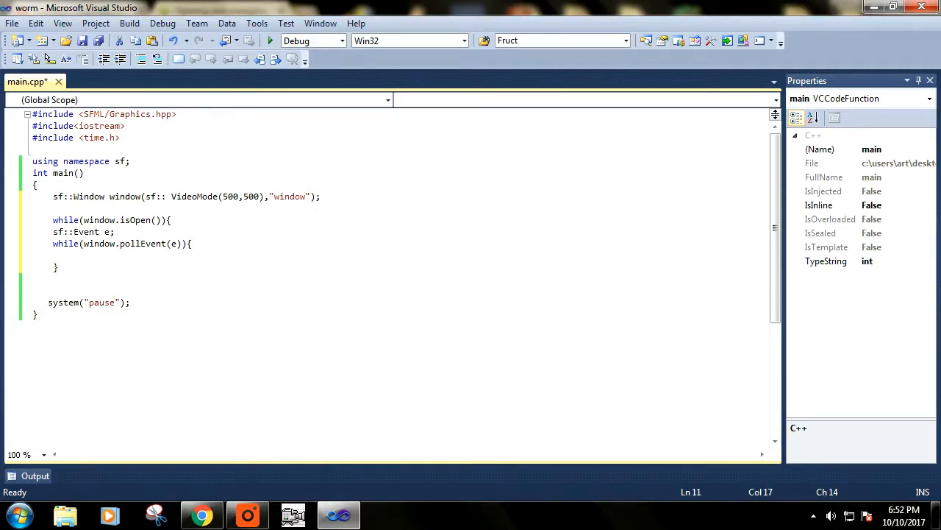
left_click(87, 244)
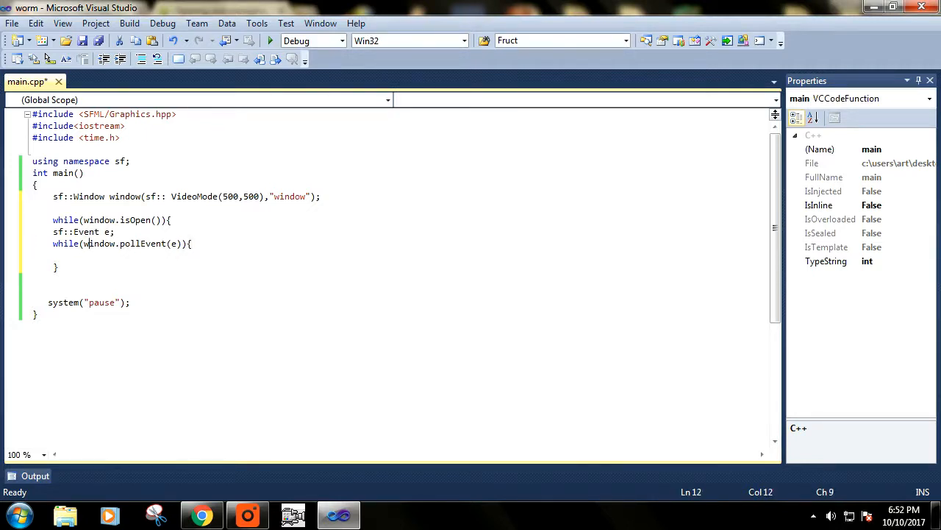
left_click(165, 243)
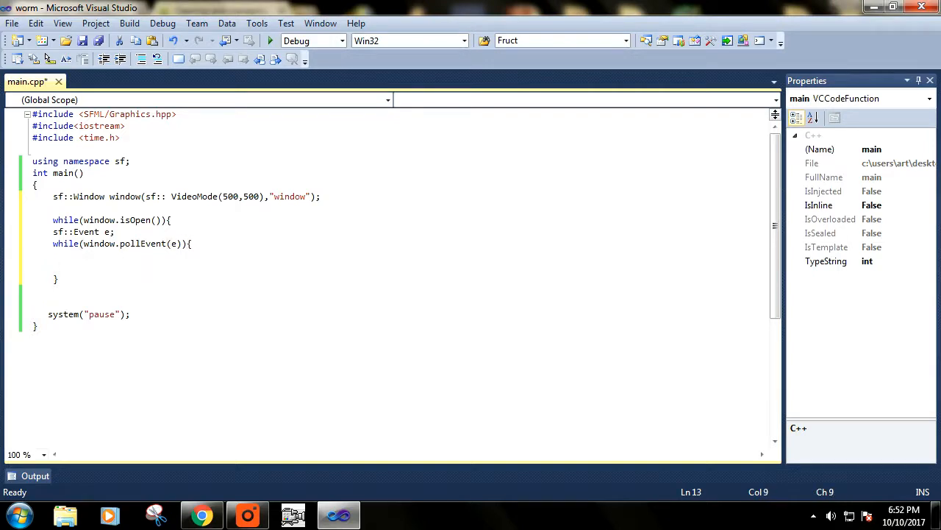
Step: Start the if condition on e.type inside the event loop, fixing stray characters
type("f")
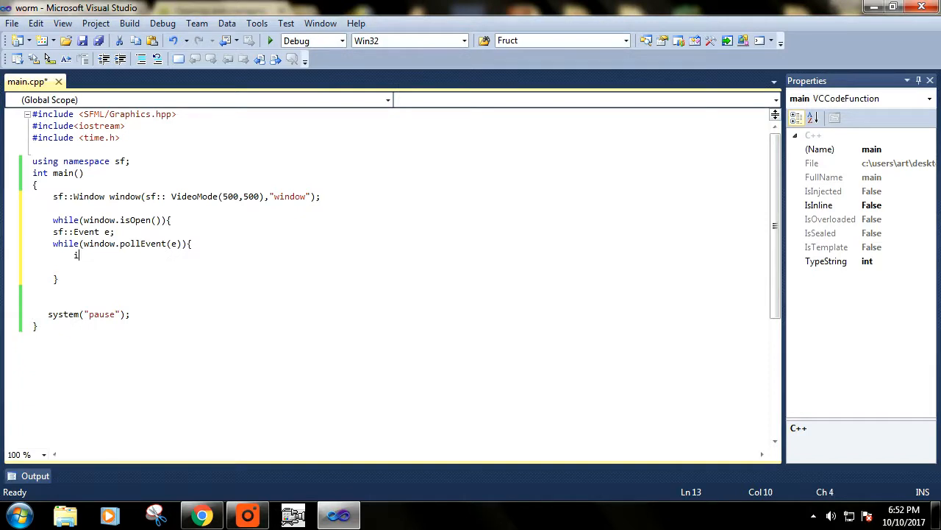
type("f()")
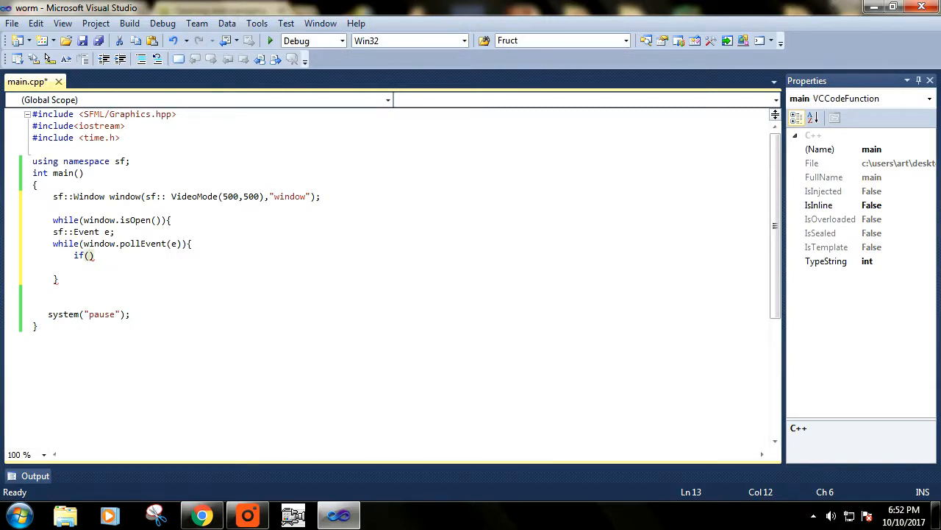
type("sf")
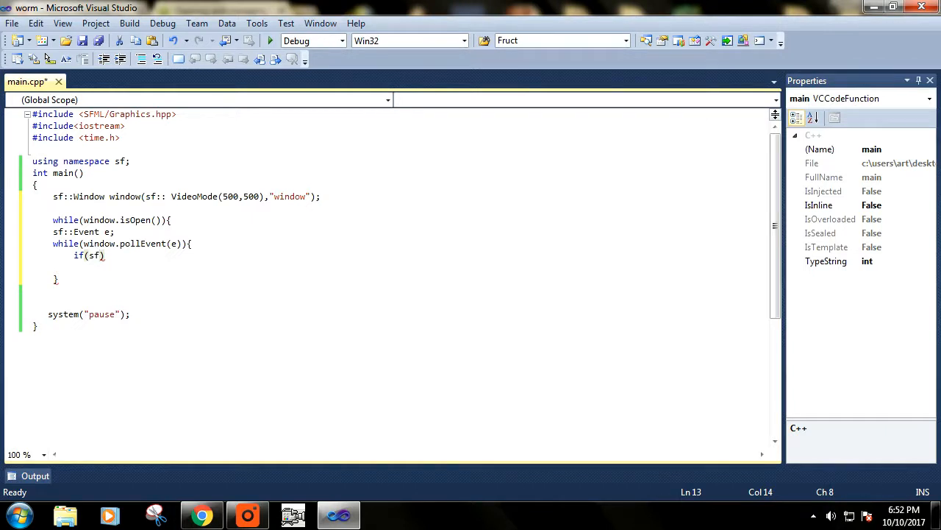
type("::")
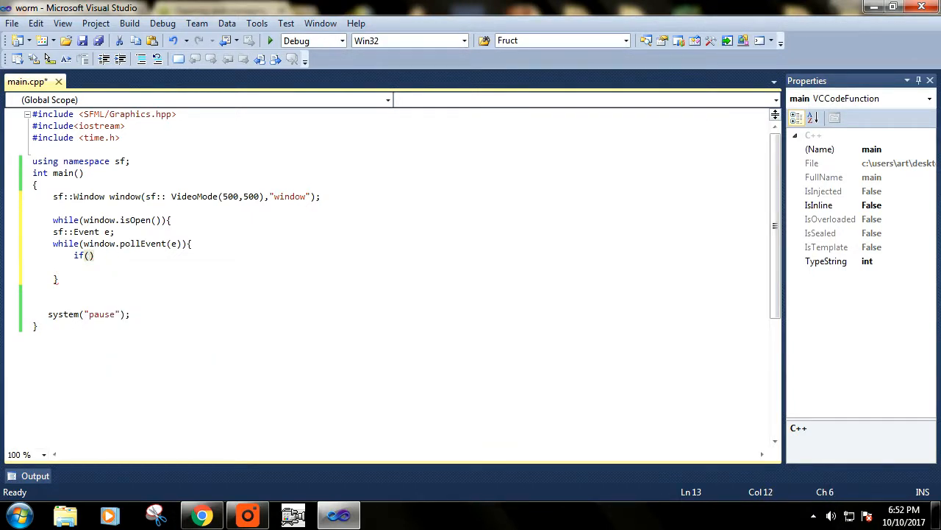
type("e=")
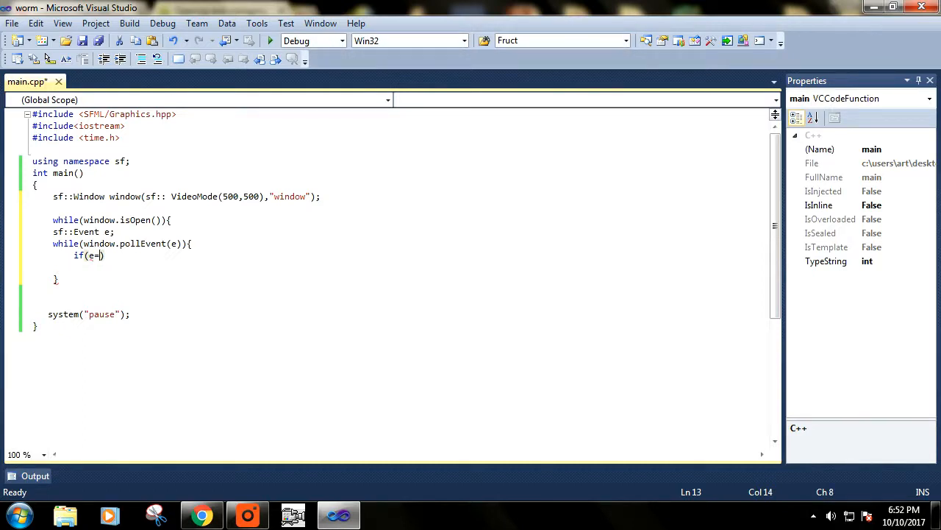
type("=")
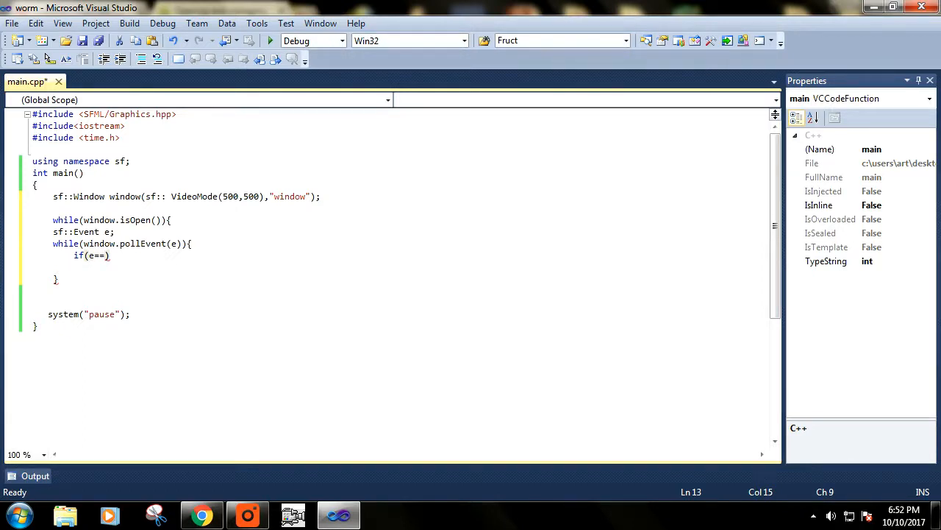
key("BackSpace")
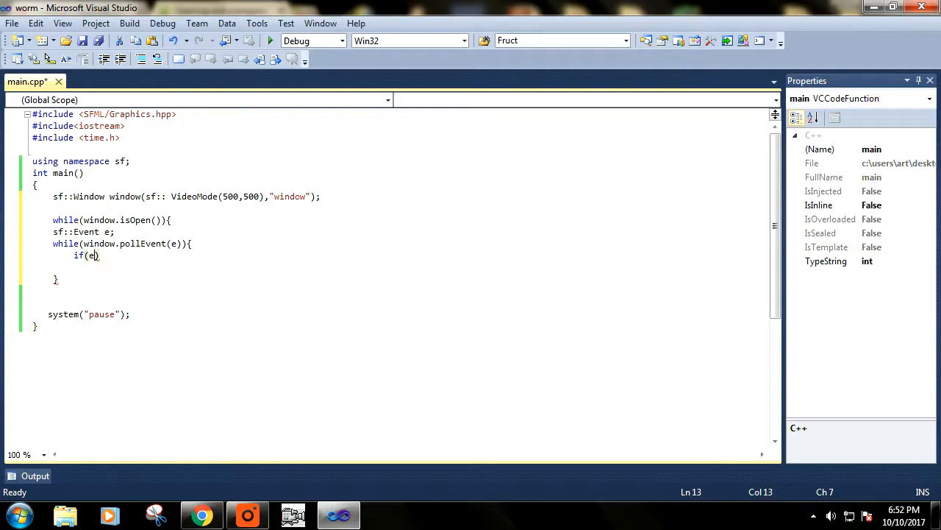
type("ype")
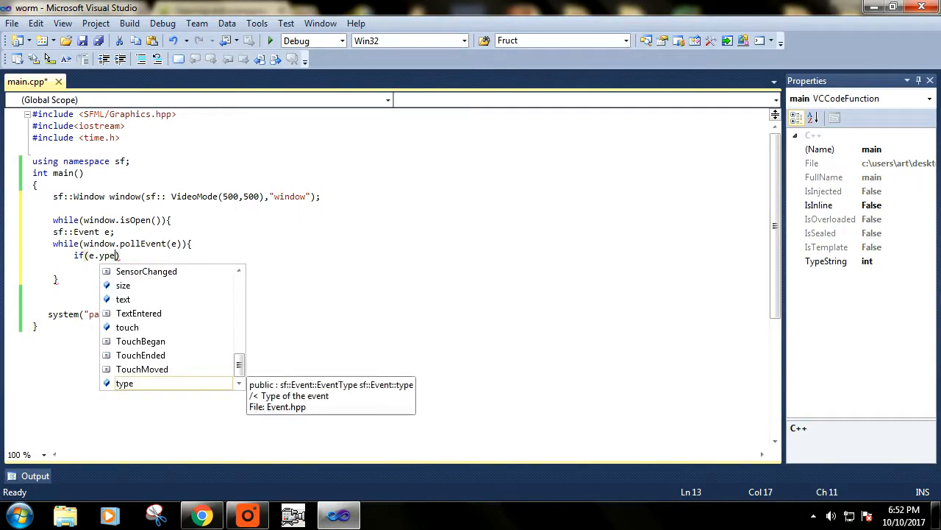
key("Backspace")
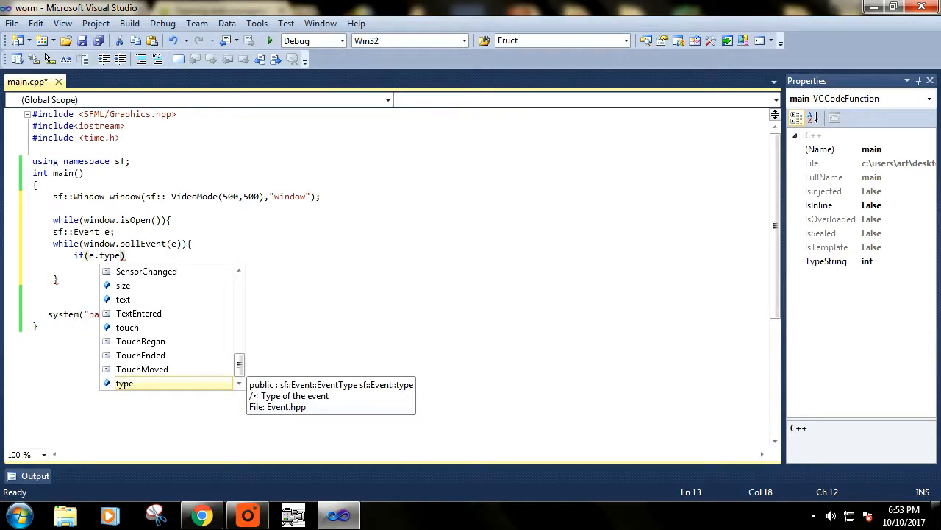
Step: Compare e.type against sf::Event::Closed and call window.close()
type("==sf")
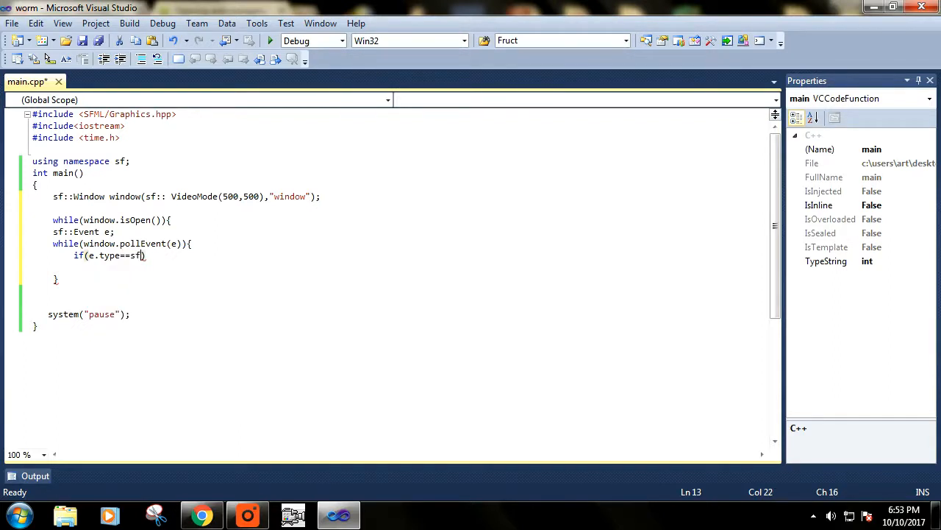
type("::Event::")
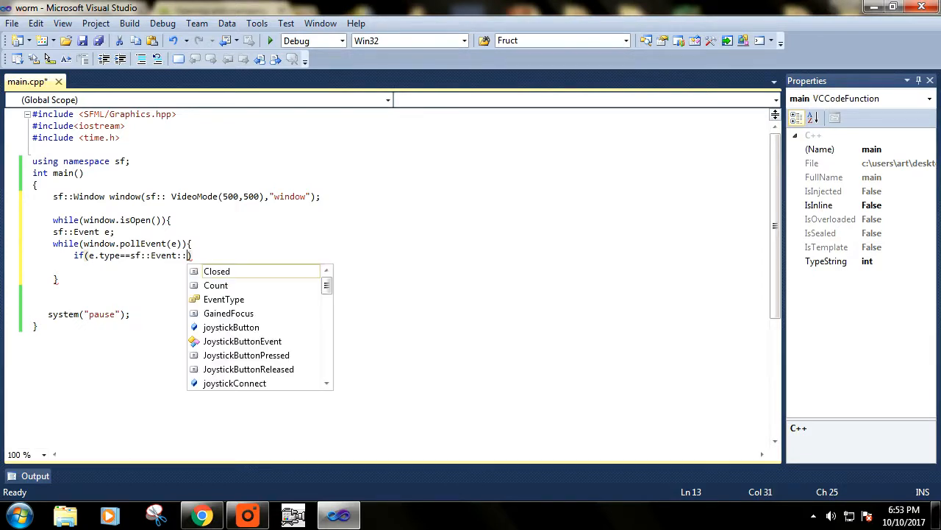
type("clo")
type("w")
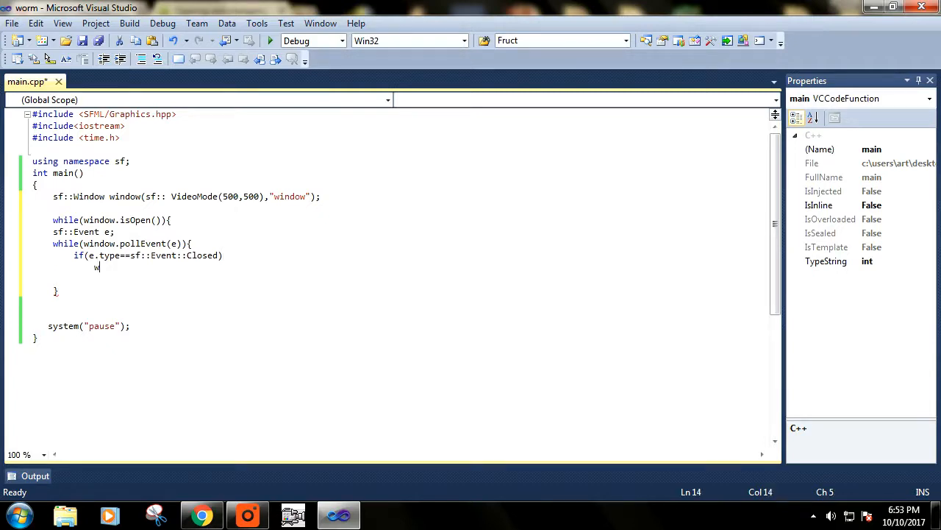
type("indow")
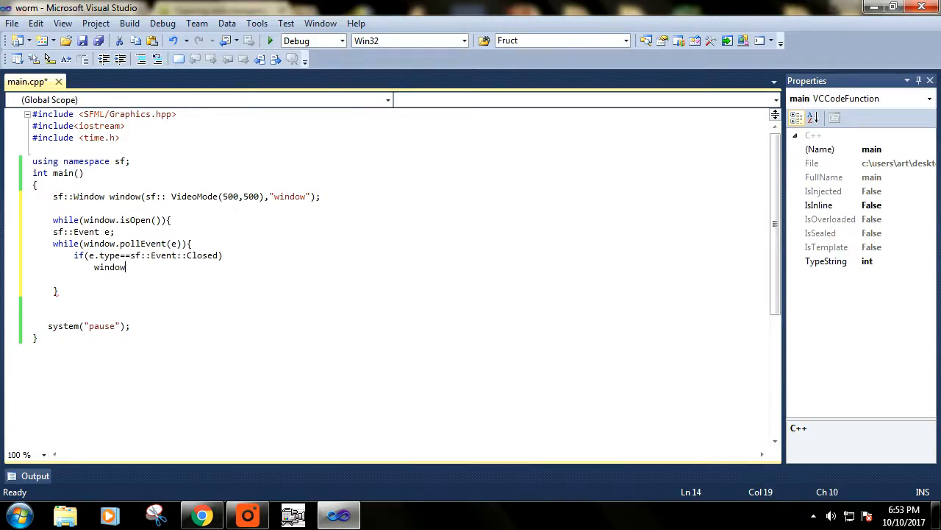
type(".close();")
type("}")
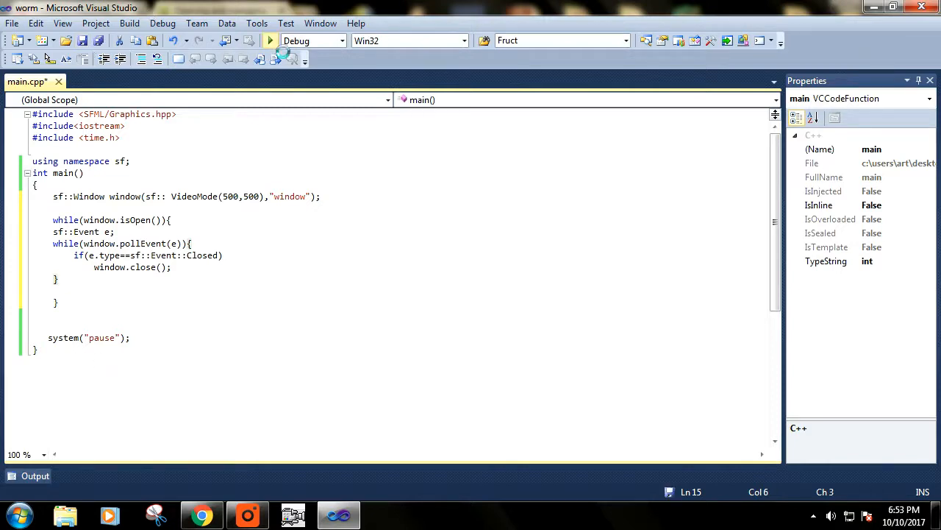
Step: Run the program, drag its 'window' aside, then close it
left_click(270, 41)
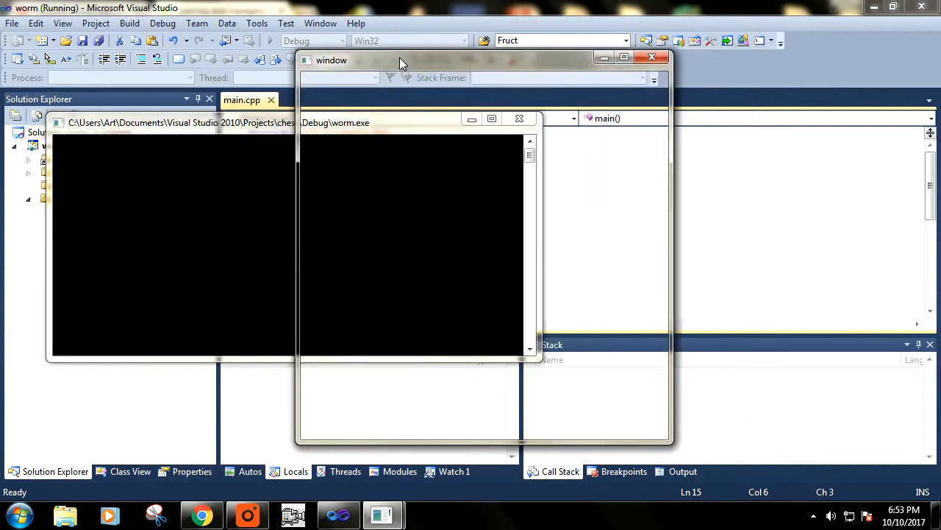
left_click_drag(401, 60, 471, 60)
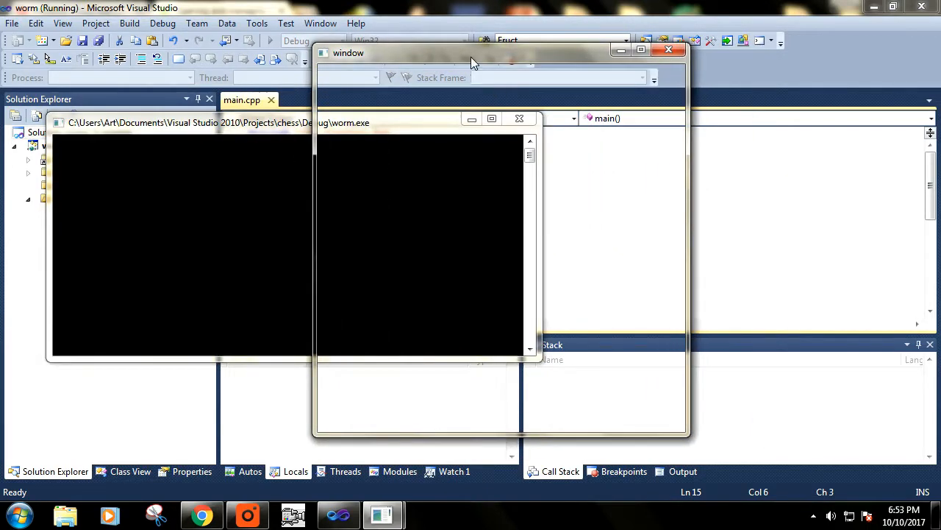
left_click_drag(471, 61, 411, 41)
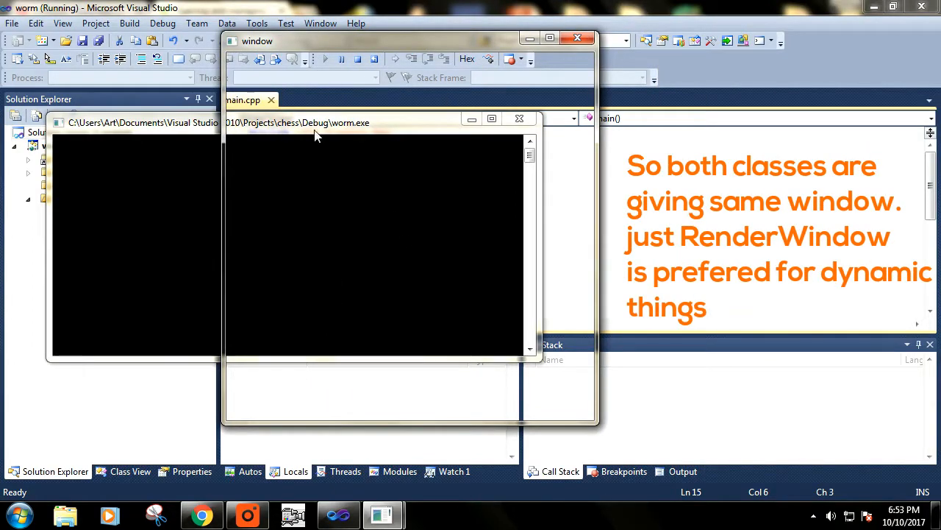
mouse_move(365, 103)
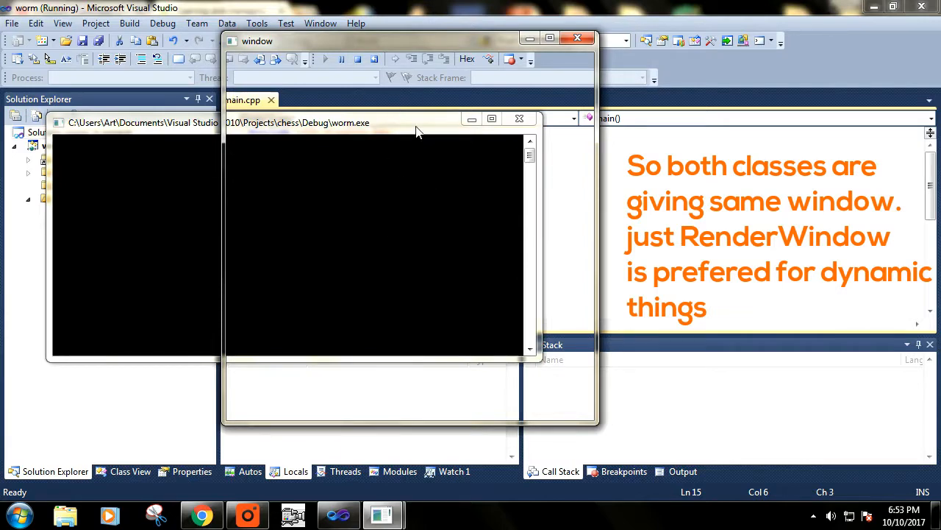
mouse_move(289, 123)
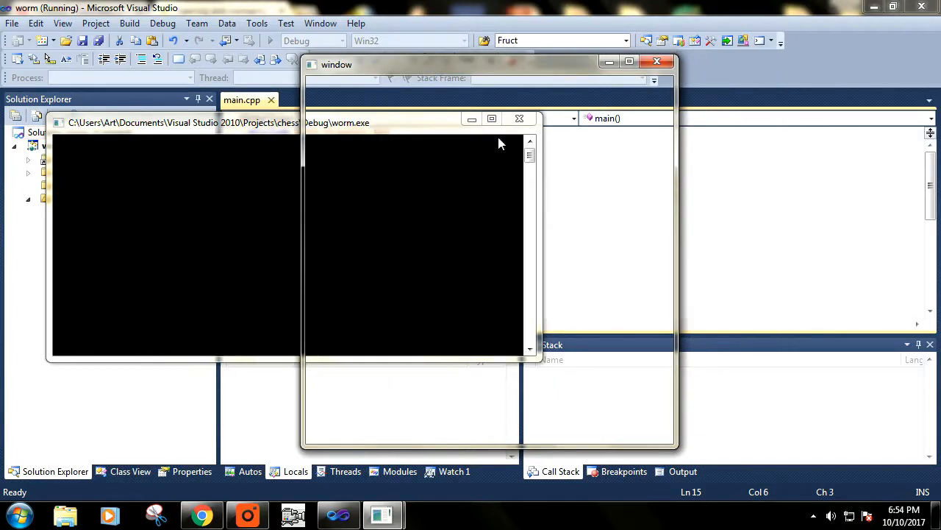
mouse_move(425, 76)
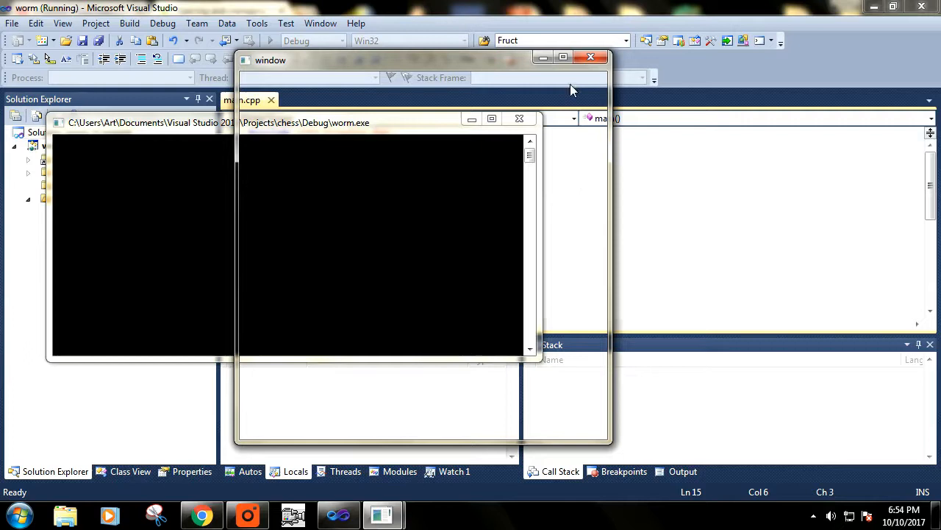
mouse_move(591, 57)
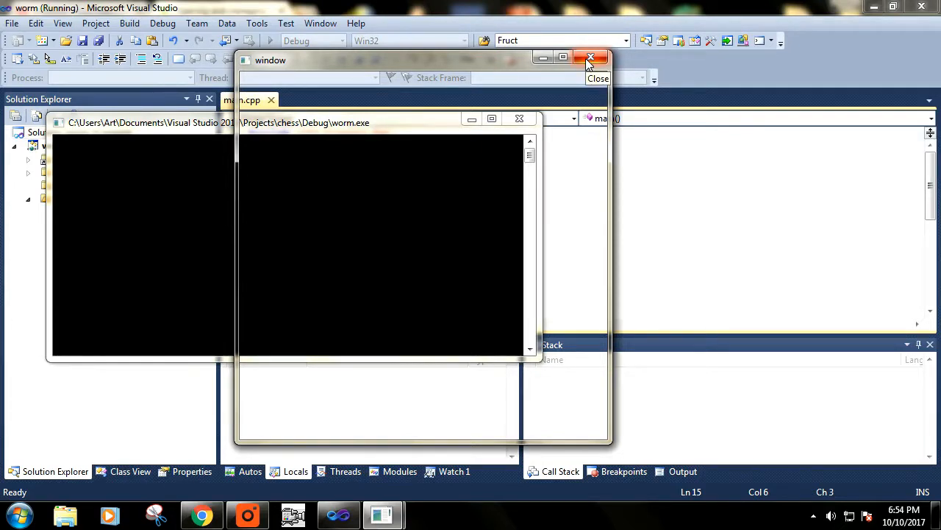
left_click(590, 57)
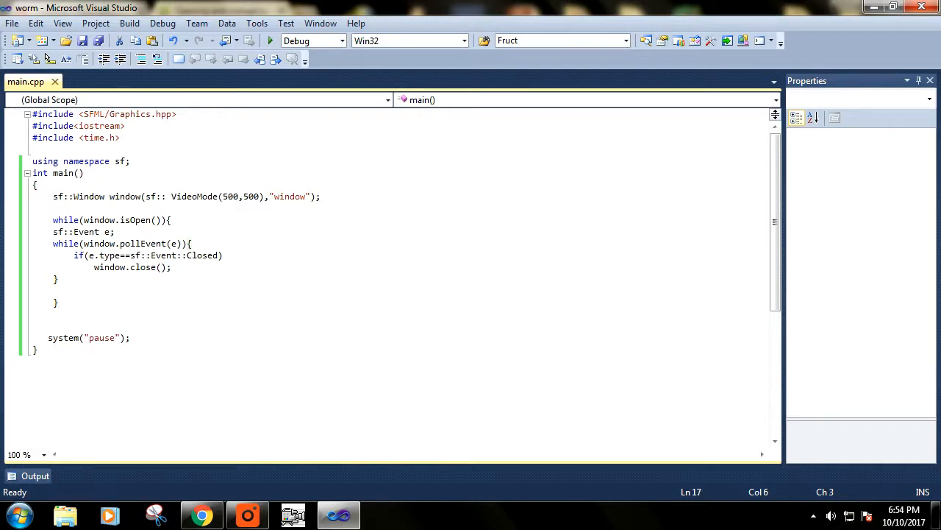
Step: Change sf::Window to sf::RenderWindow in the declaration and start building
left_click(75, 197)
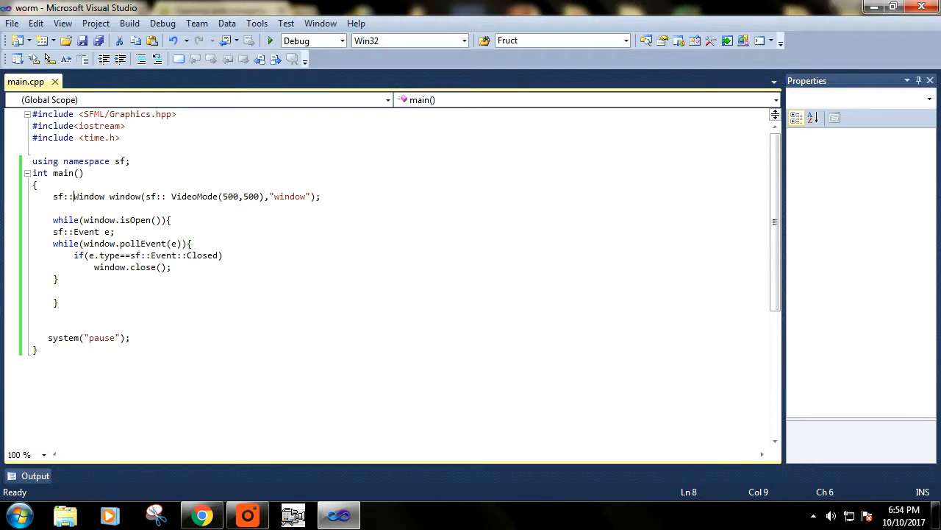
type("Render")
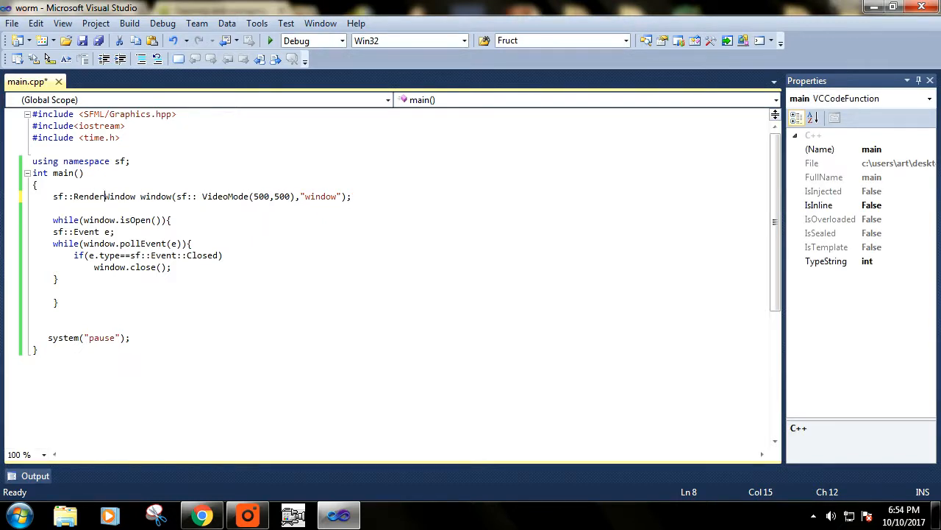
double_click(103, 196)
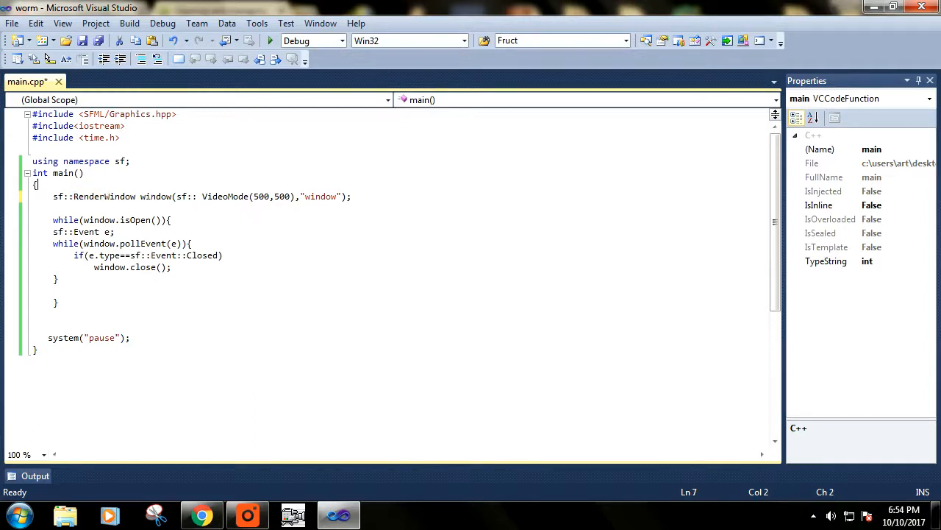
double_click(103, 197)
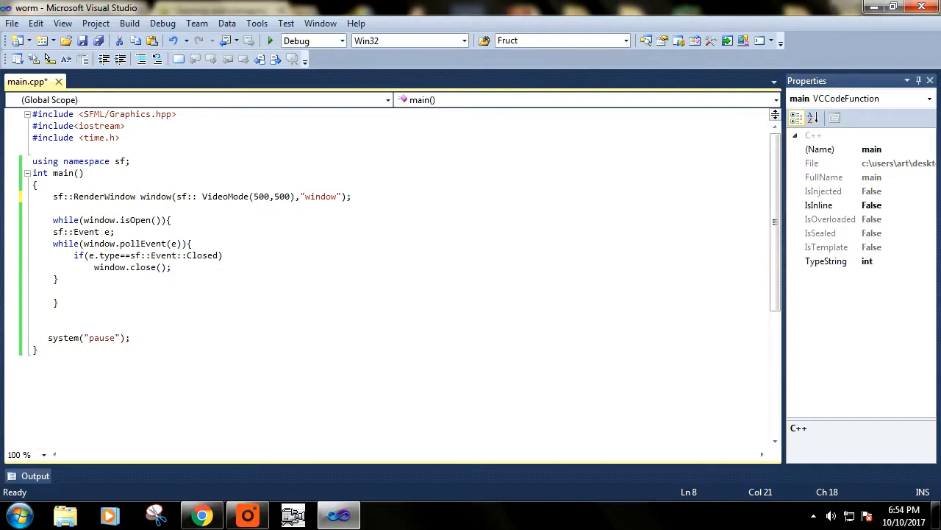
left_click(171, 220)
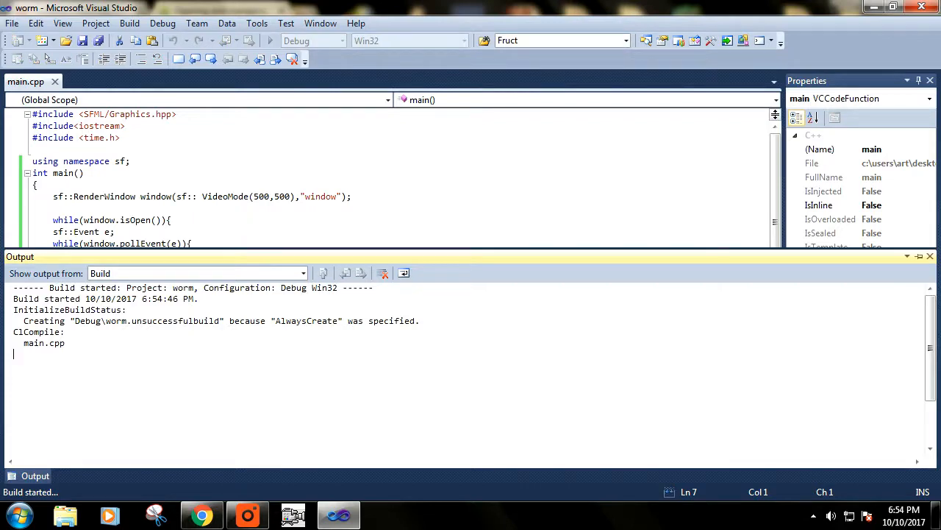
Step: Run the RenderWindow build, bring its window forward from the taskbar, then return to the editor
left_click(269, 40)
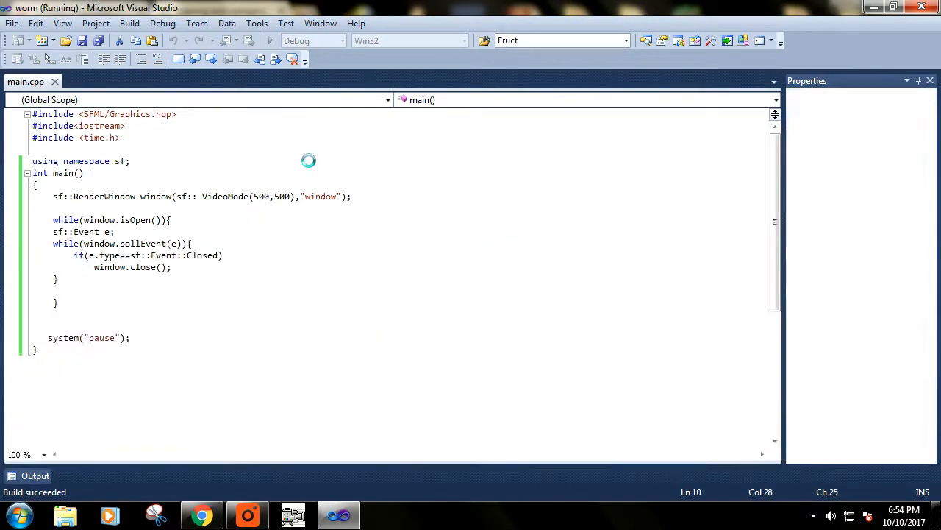
left_click(269, 40)
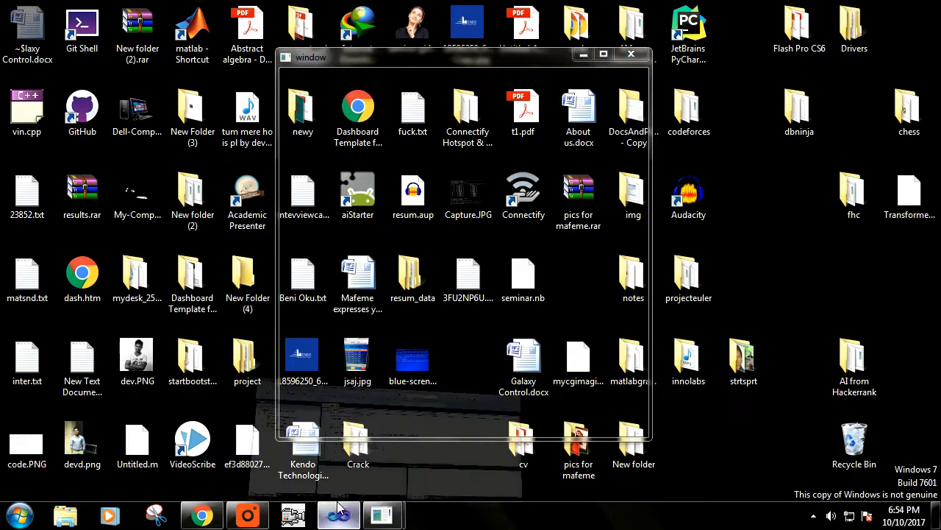
left_click(382, 514)
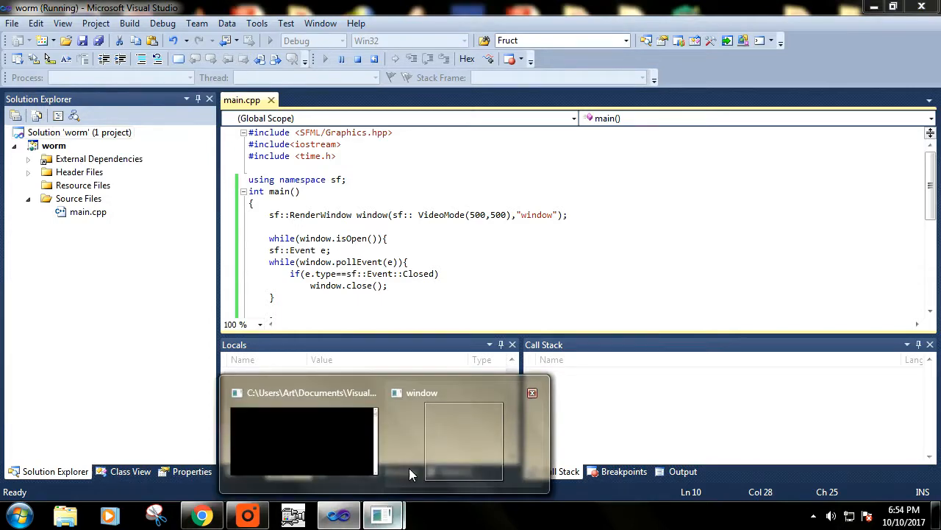
left_click(463, 441)
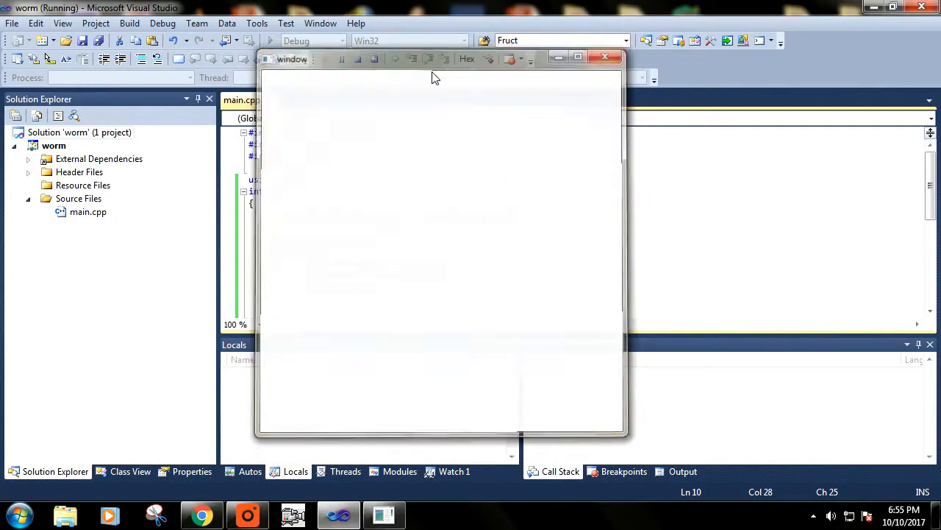
left_click(605, 57)
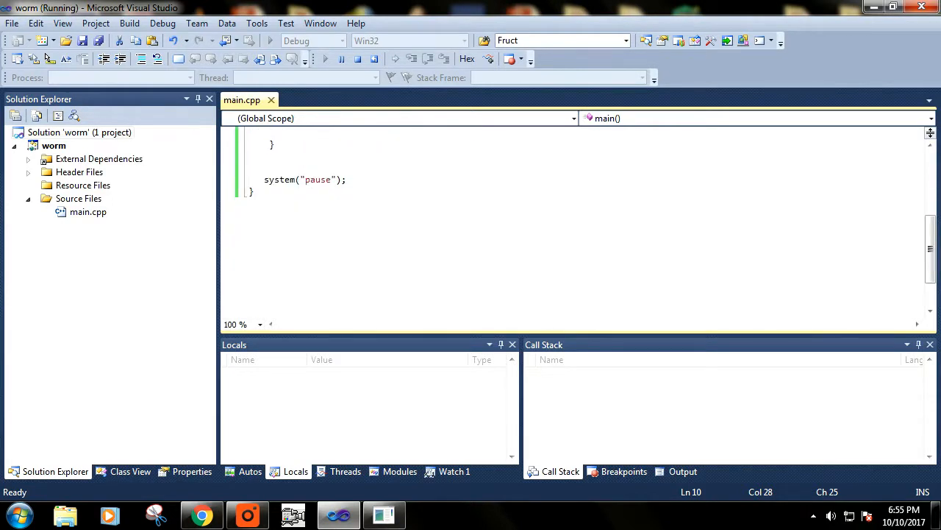
scroll("up", 3)
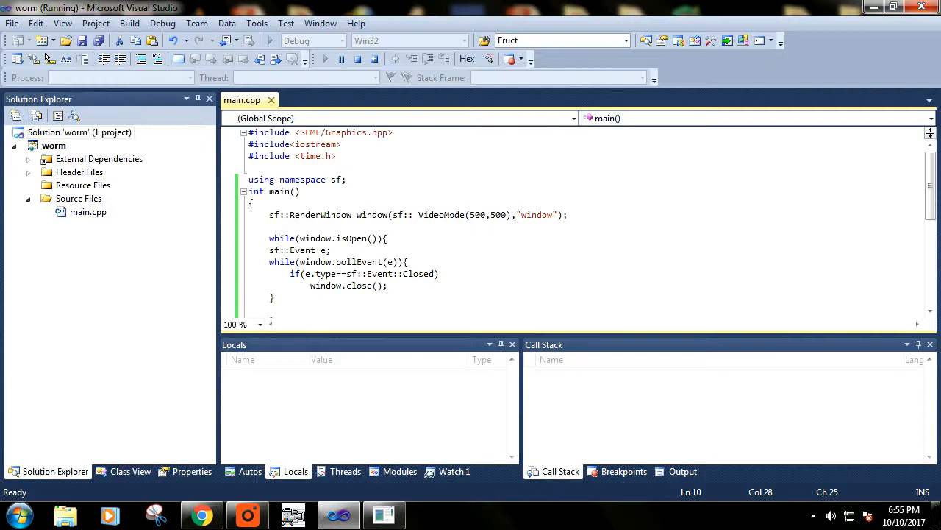
scroll("down", 3)
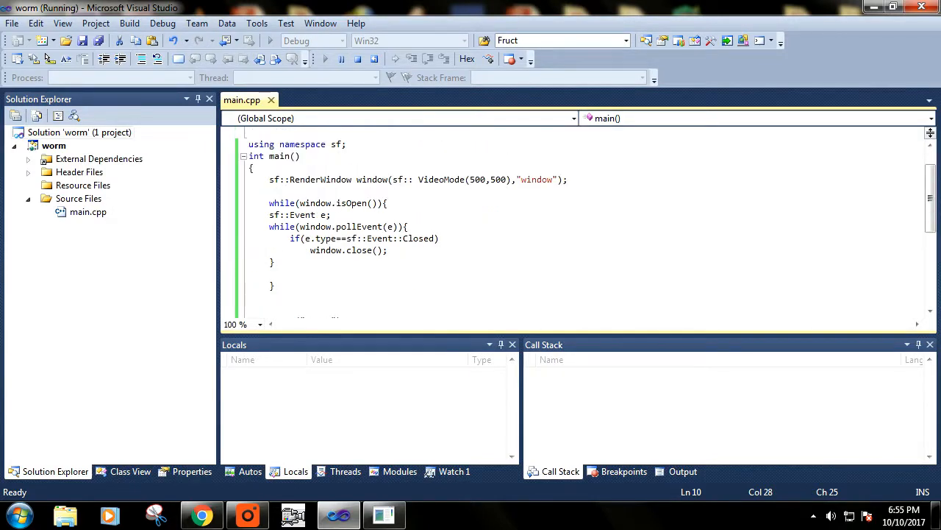